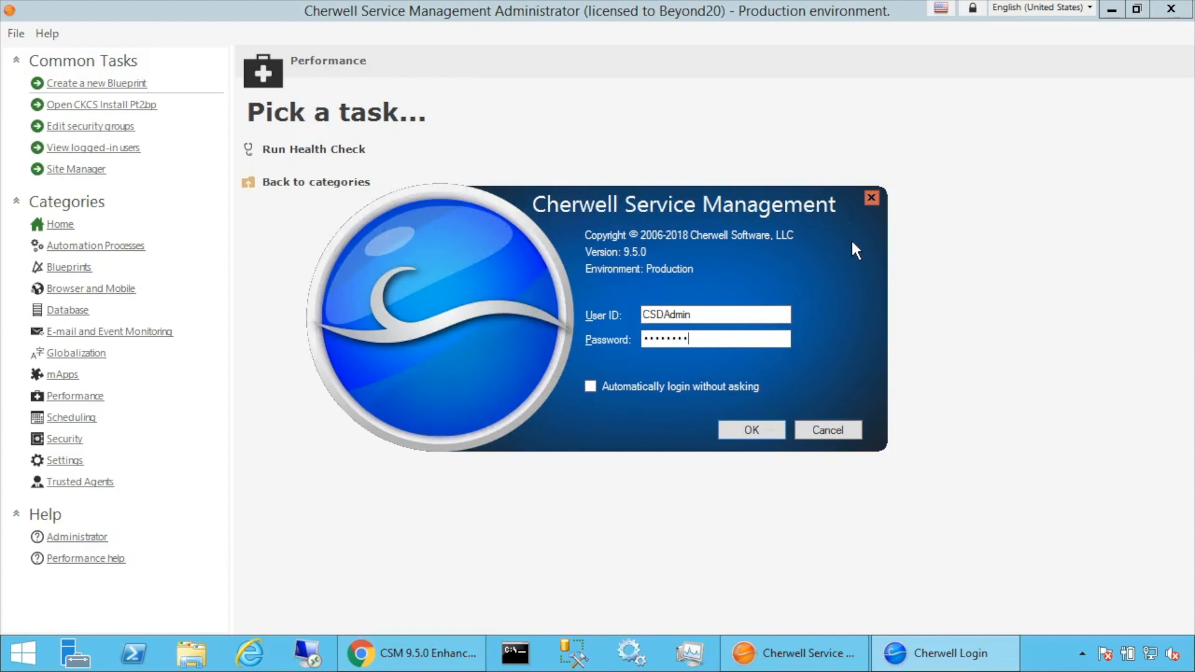
mouse_move(729, 268)
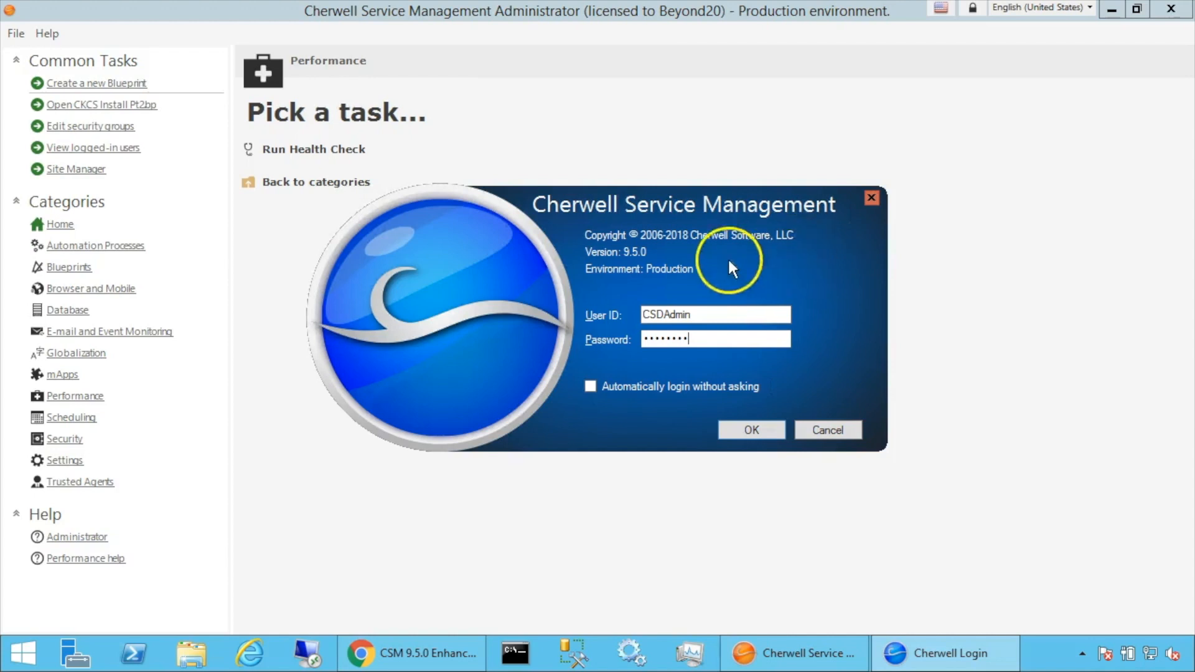
mouse_move(603, 280)
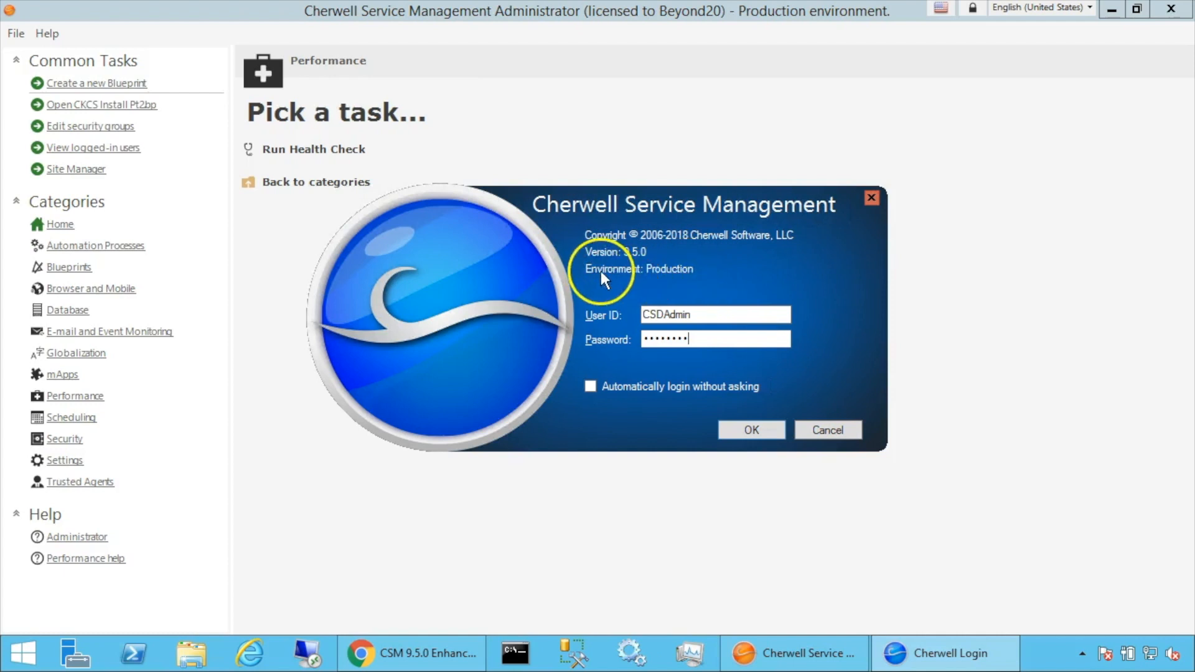
mouse_move(628, 280)
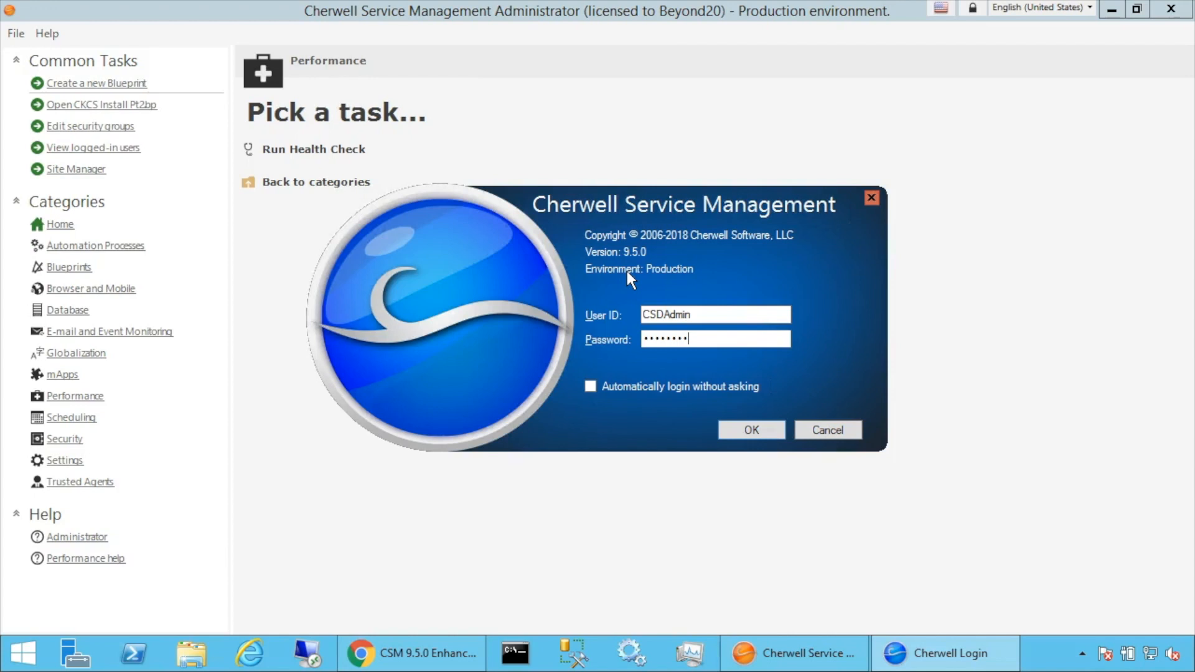
Confirm the login dialog to sign in to the 9.5.0 Production environment
left_click(749, 430)
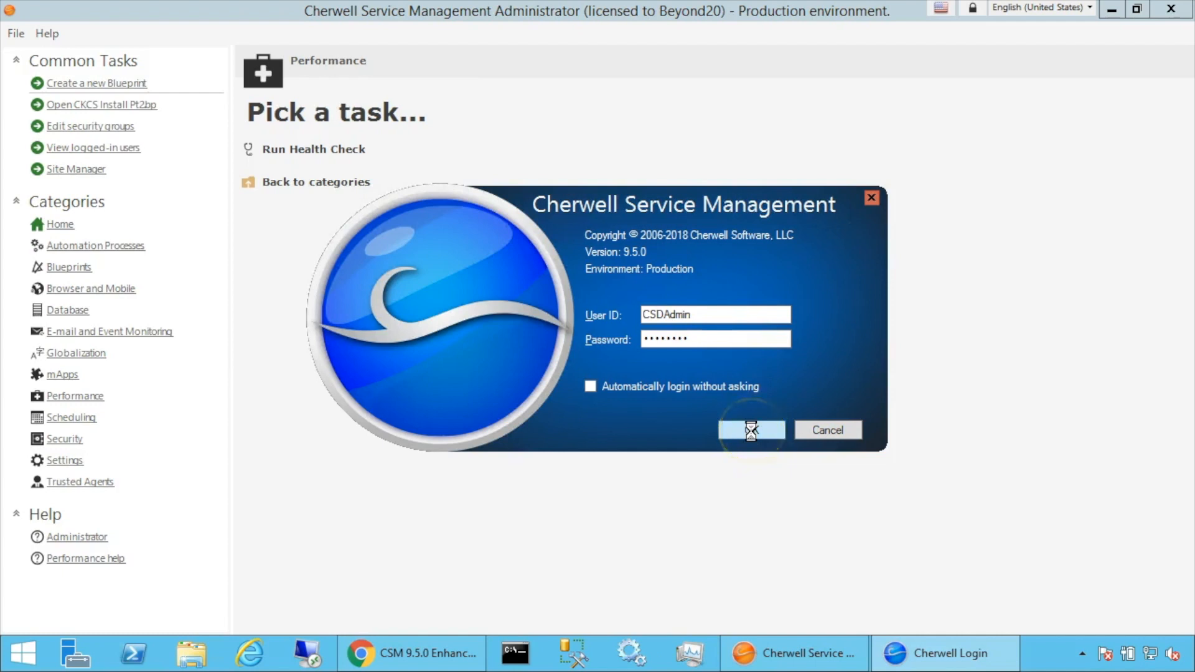
Wait for the Cherwell client to finish loading in Production
left_click(749, 430)
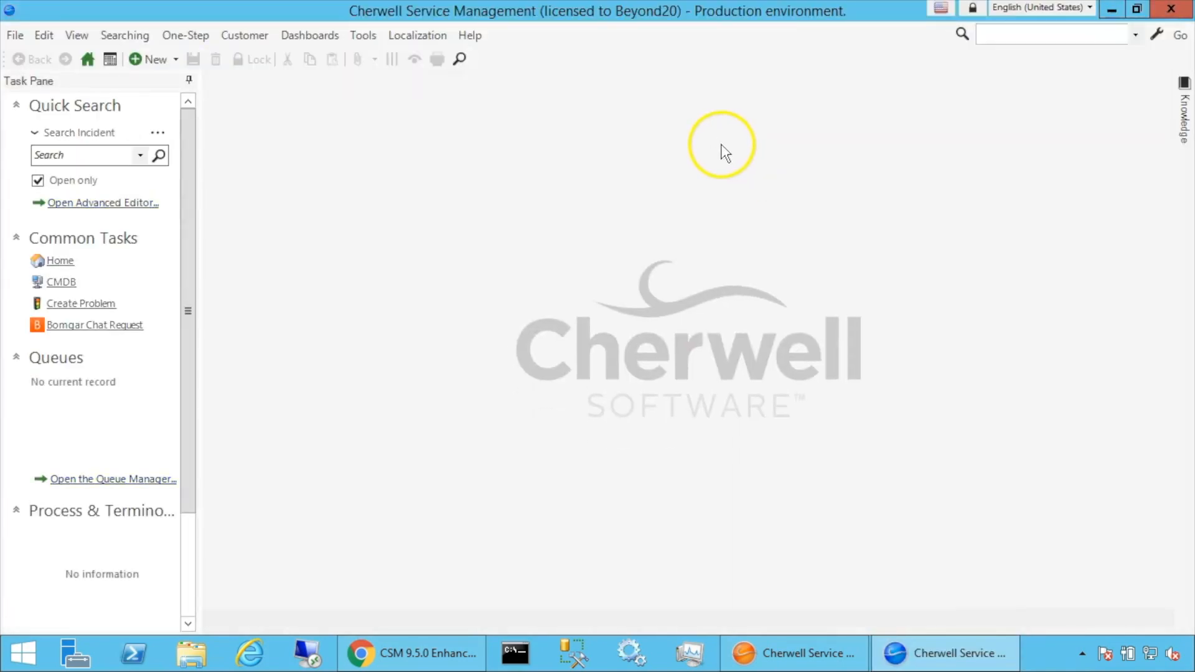
mouse_move(700, 162)
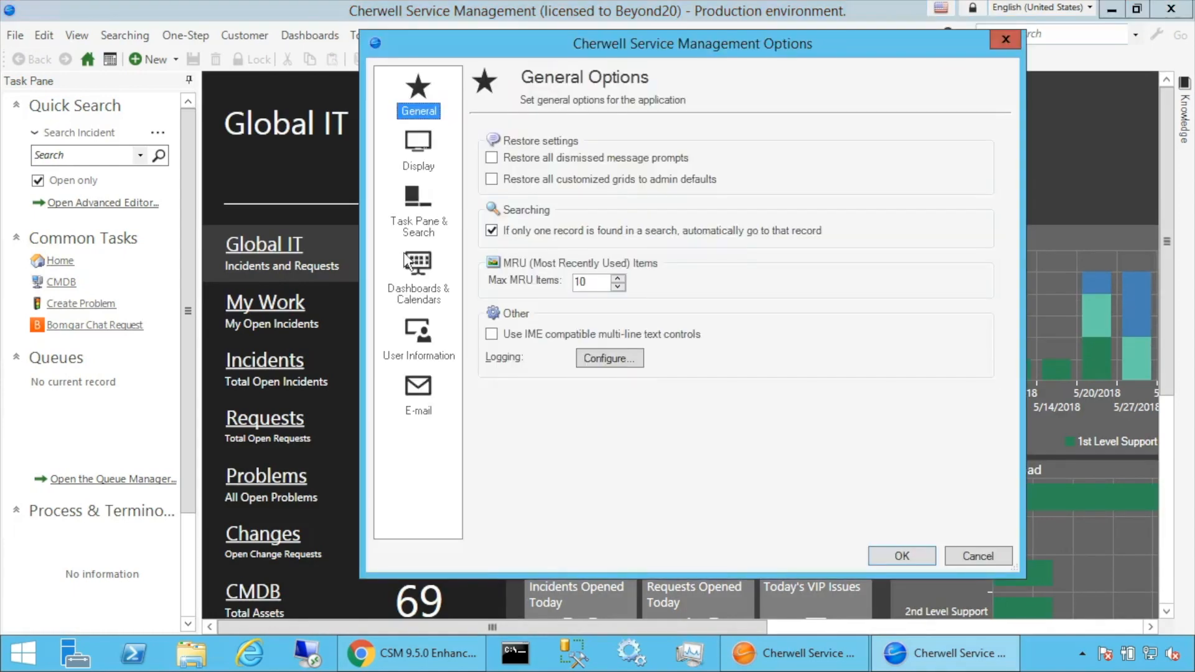
left_click(418, 150)
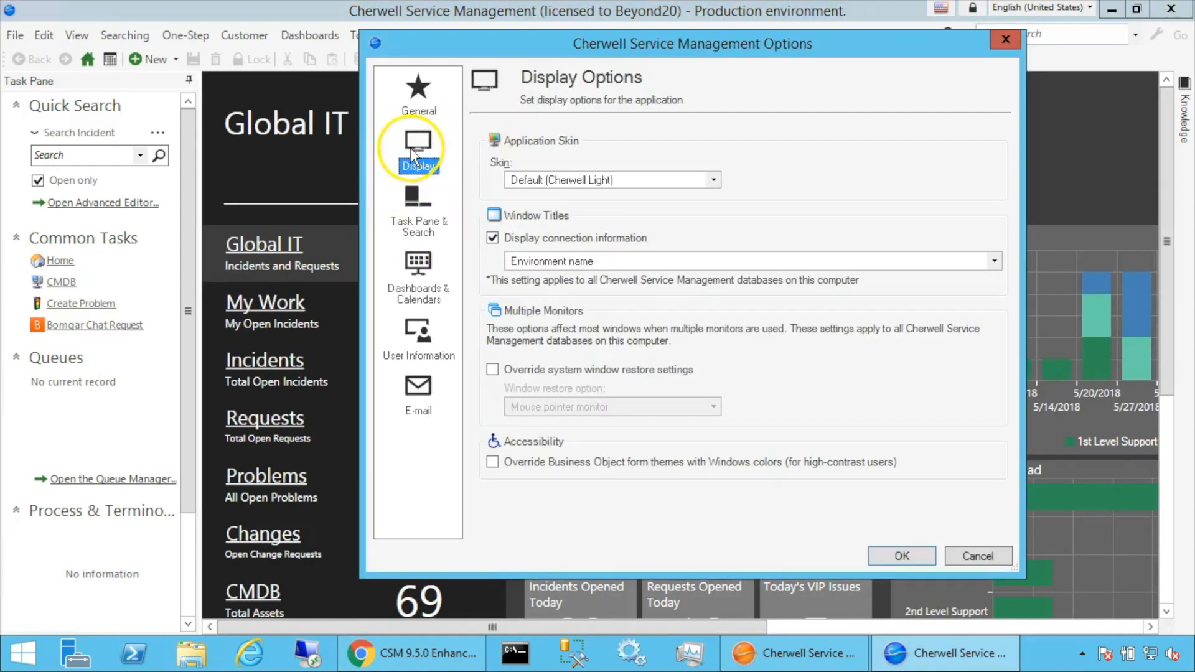
mouse_move(610, 270)
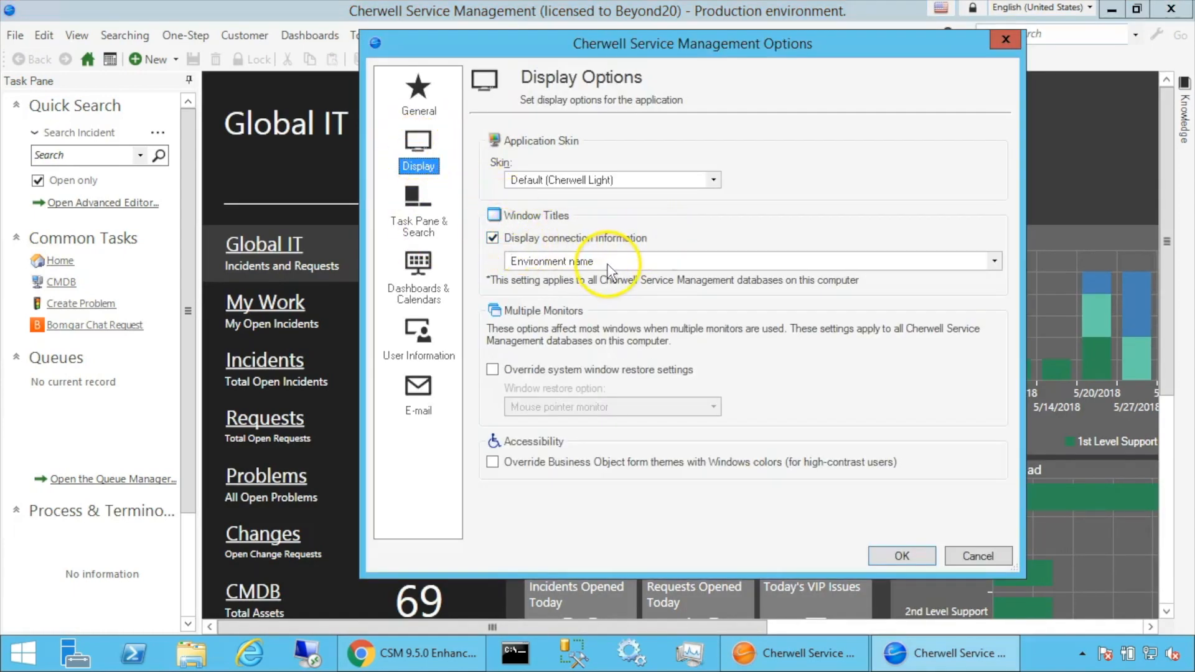
left_click(994, 260)
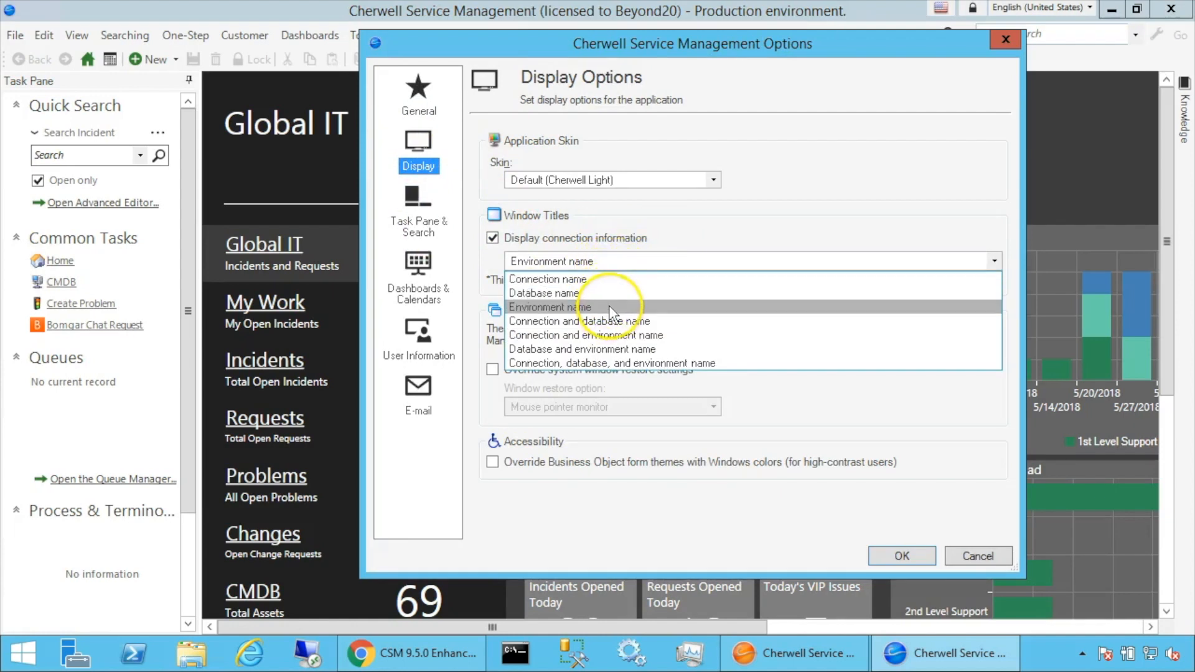
mouse_move(632, 335)
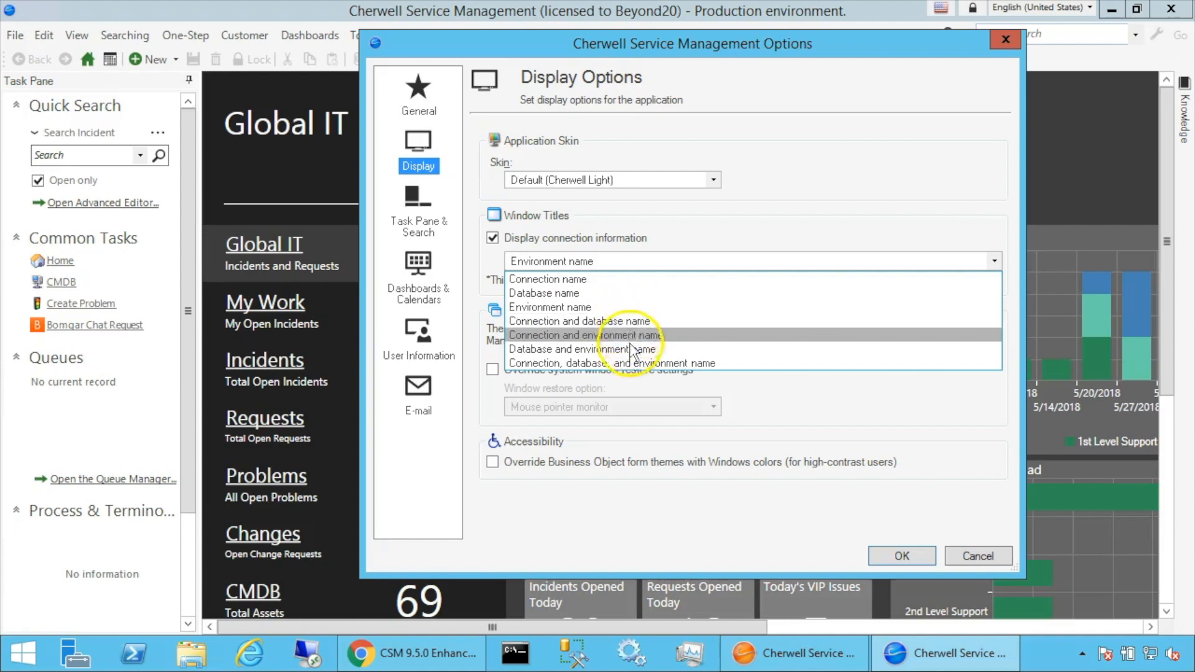
left_click(549, 307)
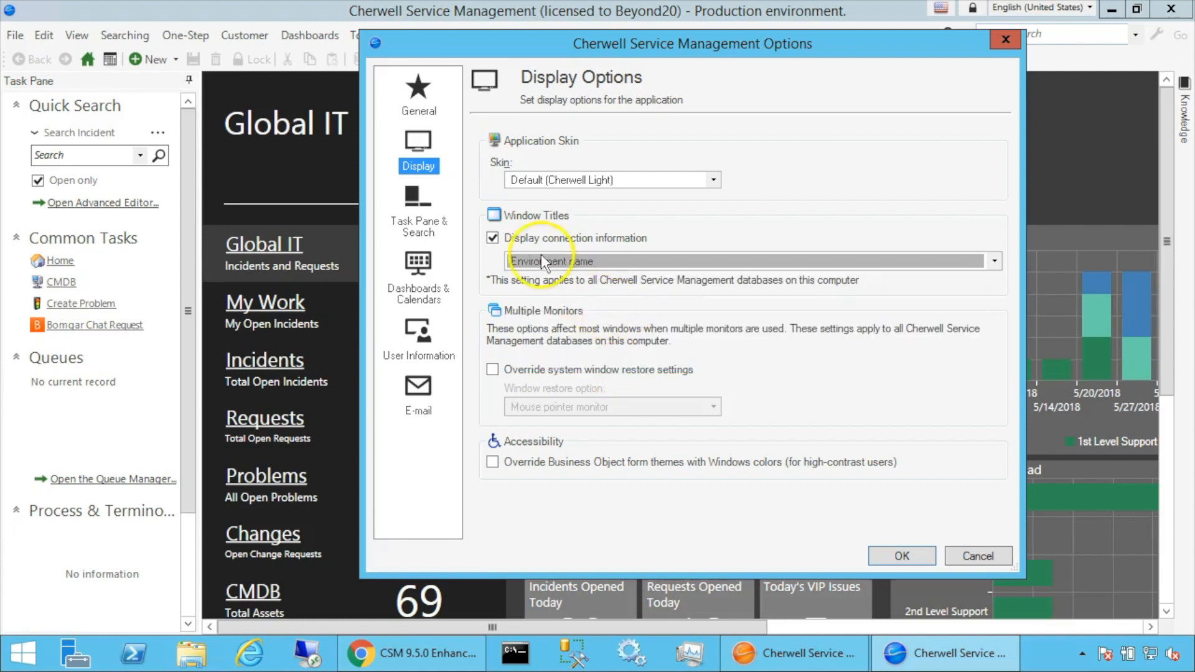
mouse_move(700, 21)
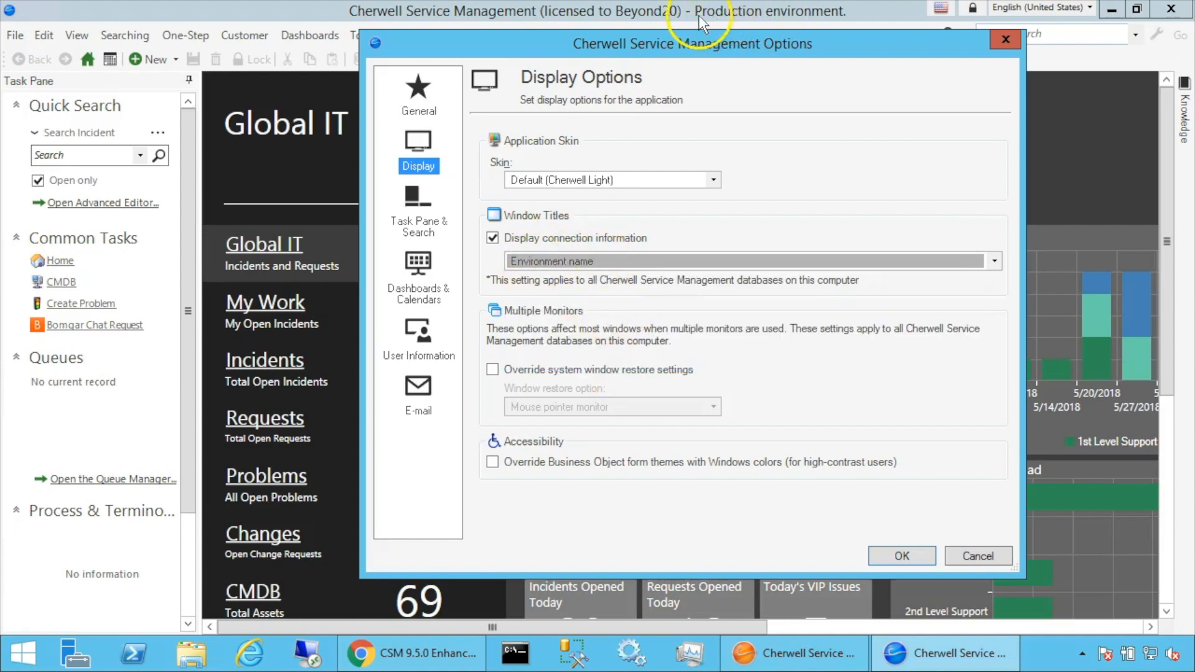
mouse_move(1013, 43)
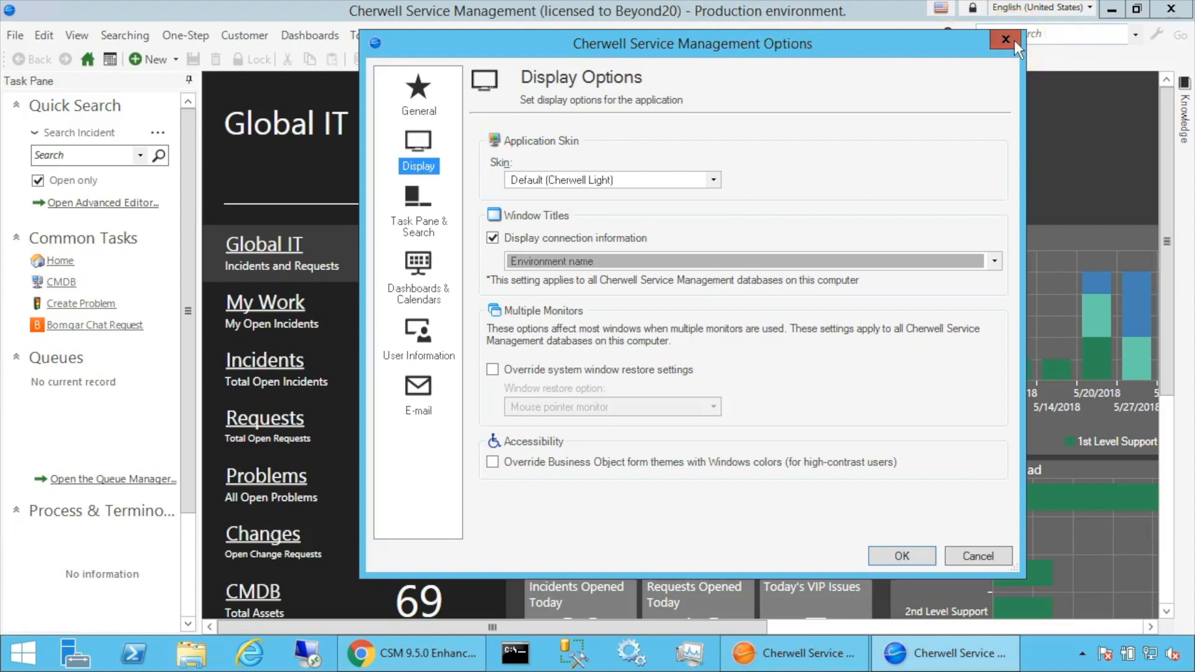
left_click(1004, 39)
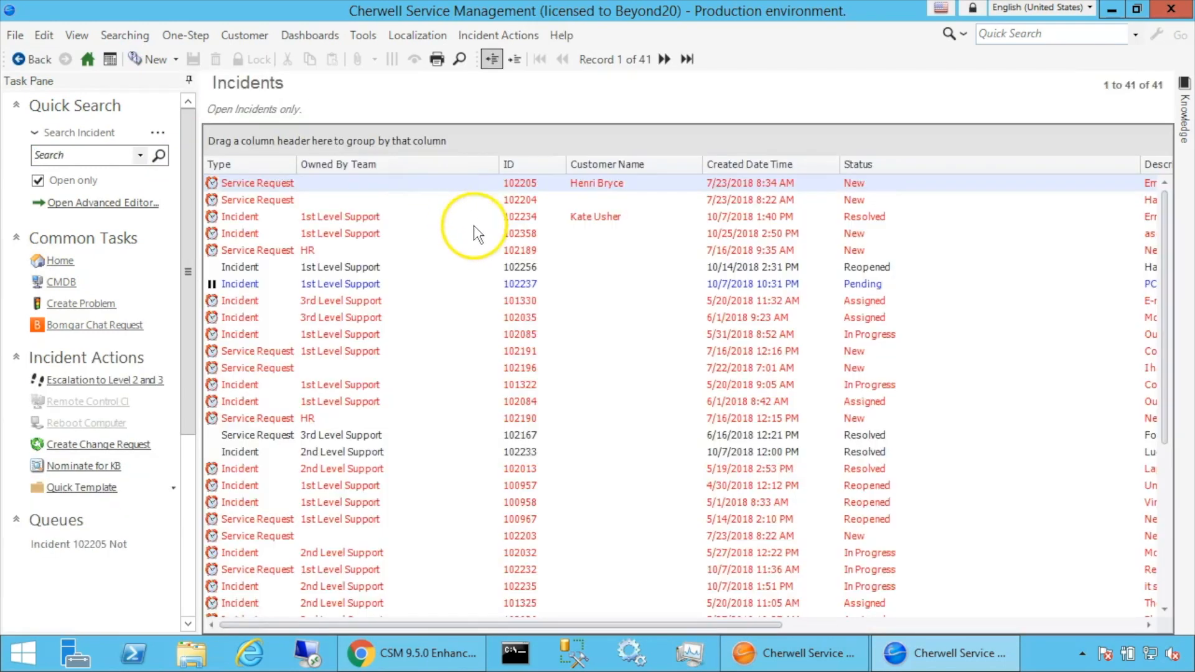
mouse_move(473, 309)
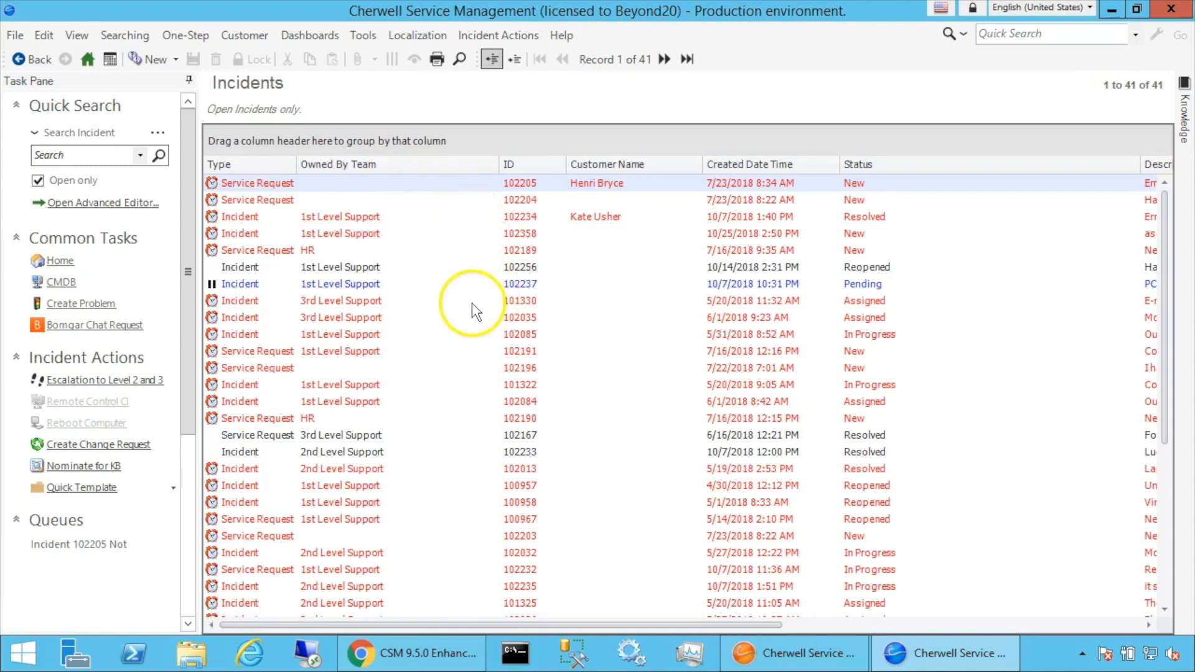
mouse_move(585, 274)
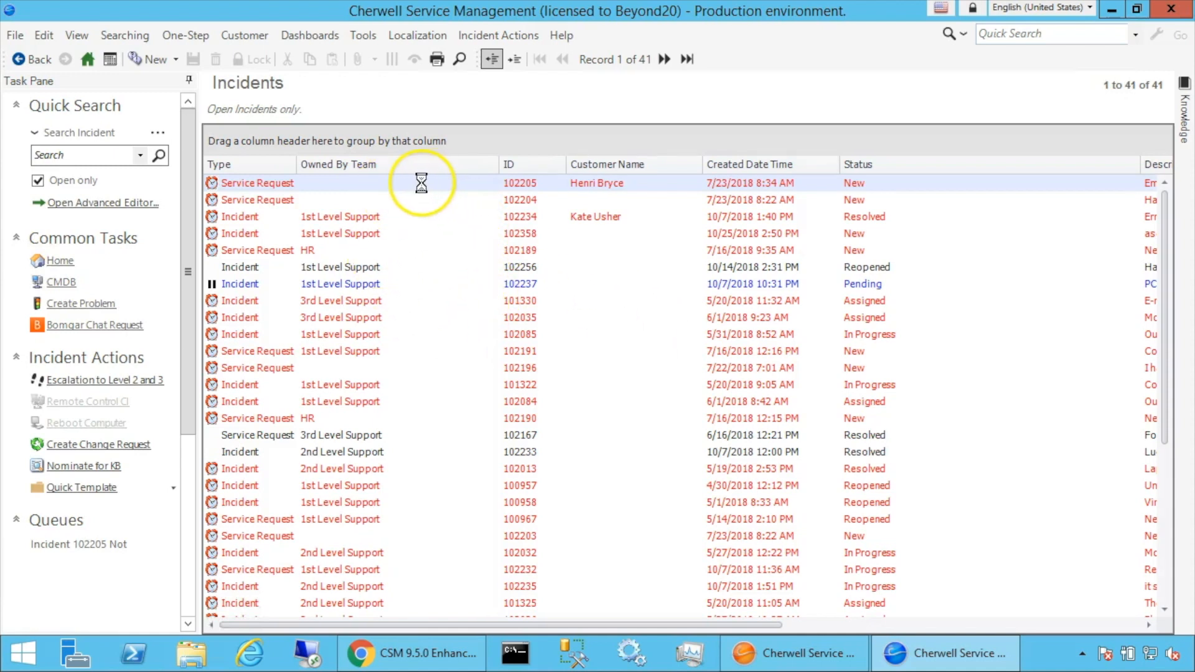
mouse_move(457, 189)
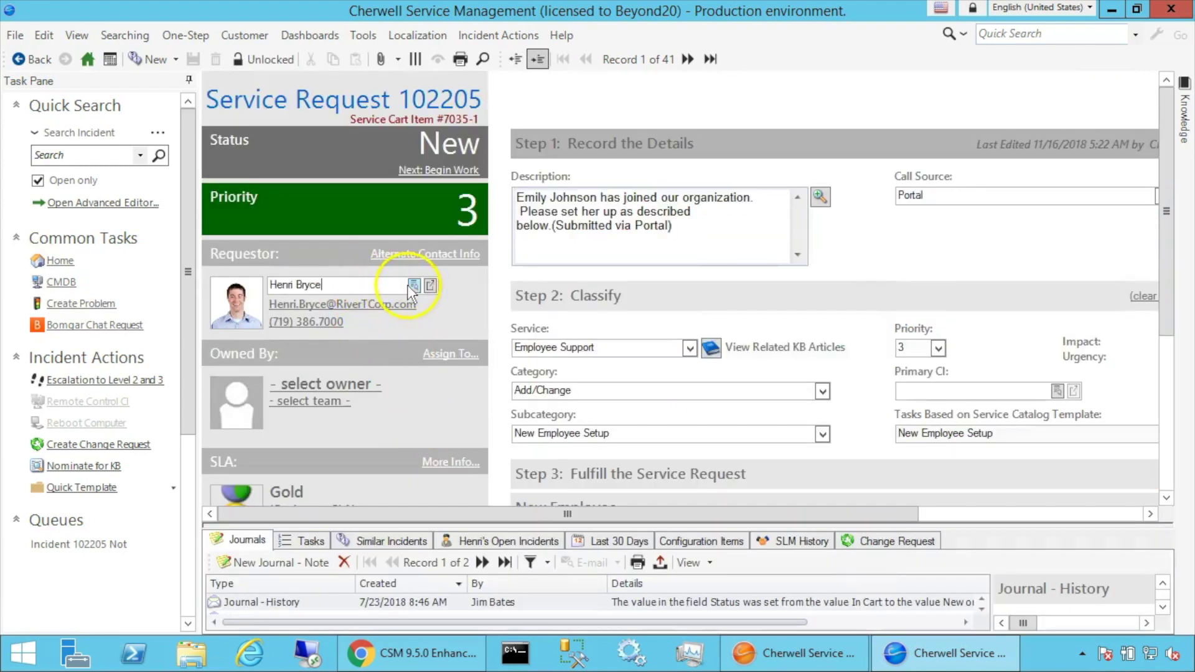
left_click(413, 285)
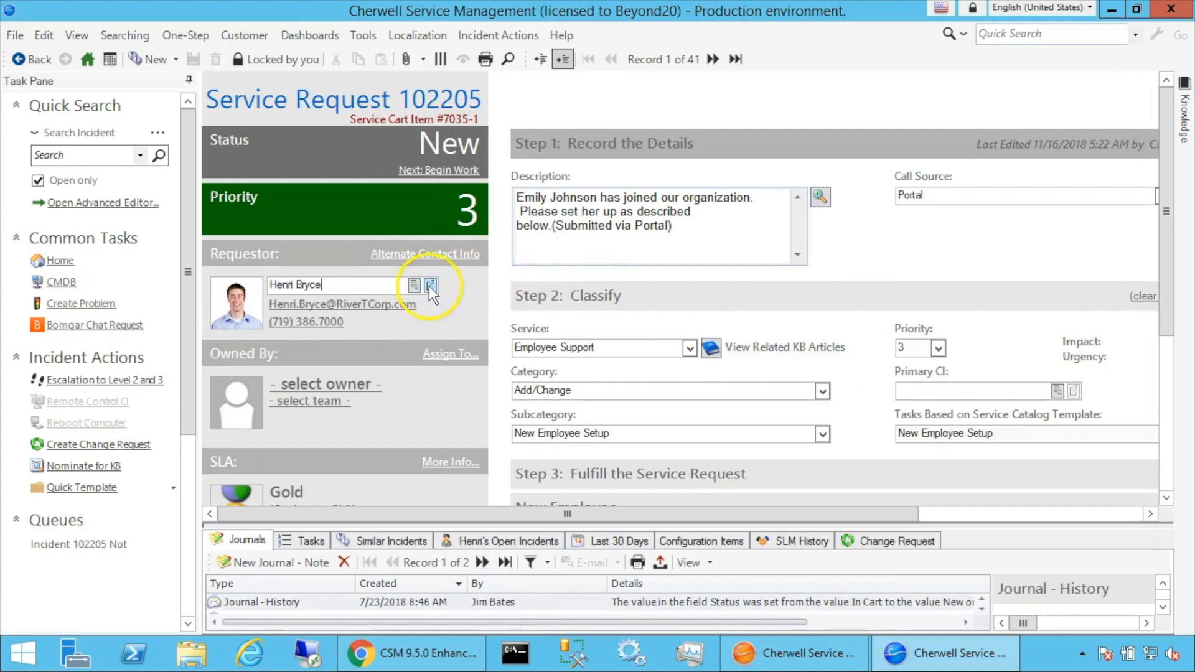
left_click(429, 286)
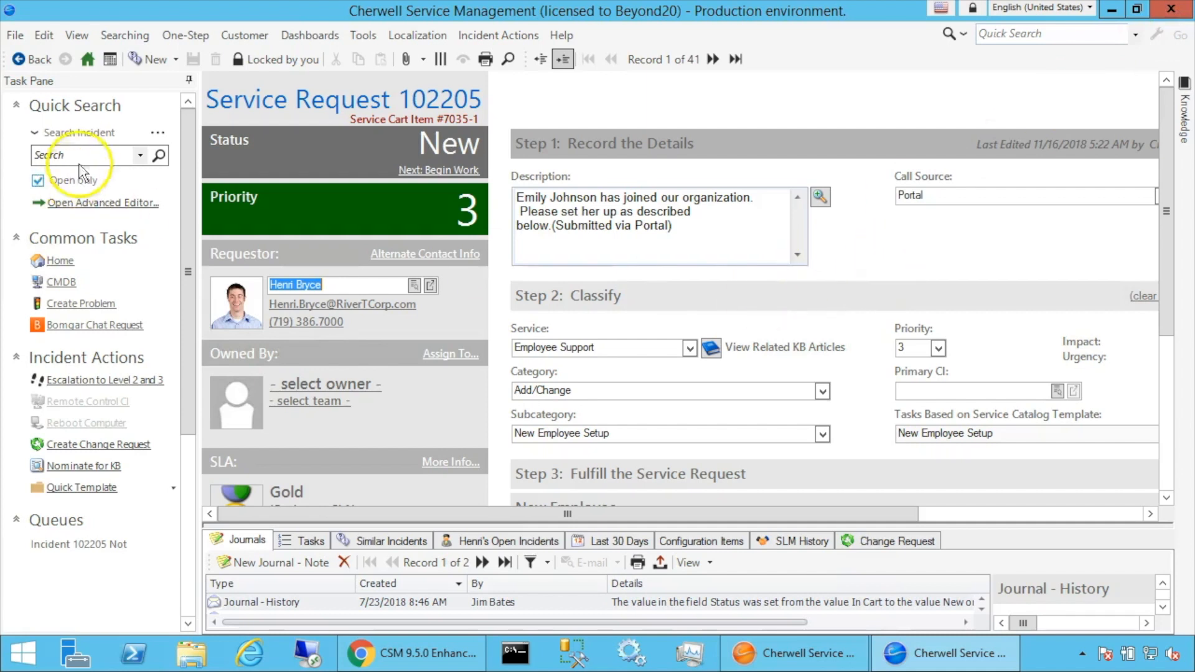
mouse_move(103, 154)
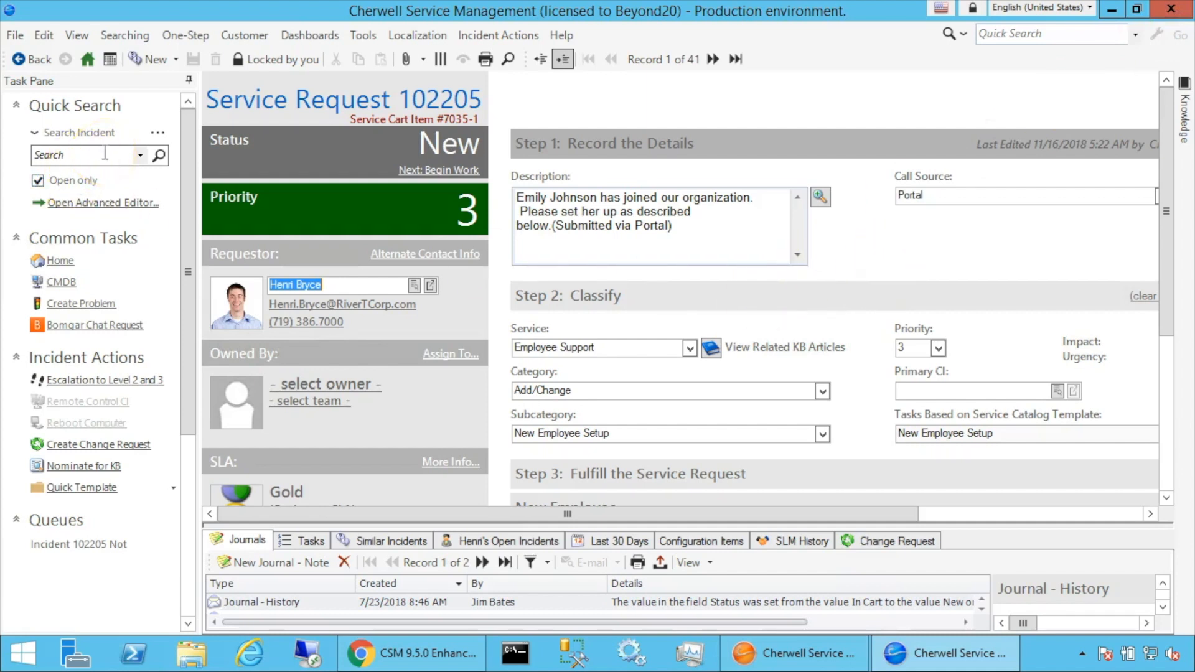
mouse_move(105, 154)
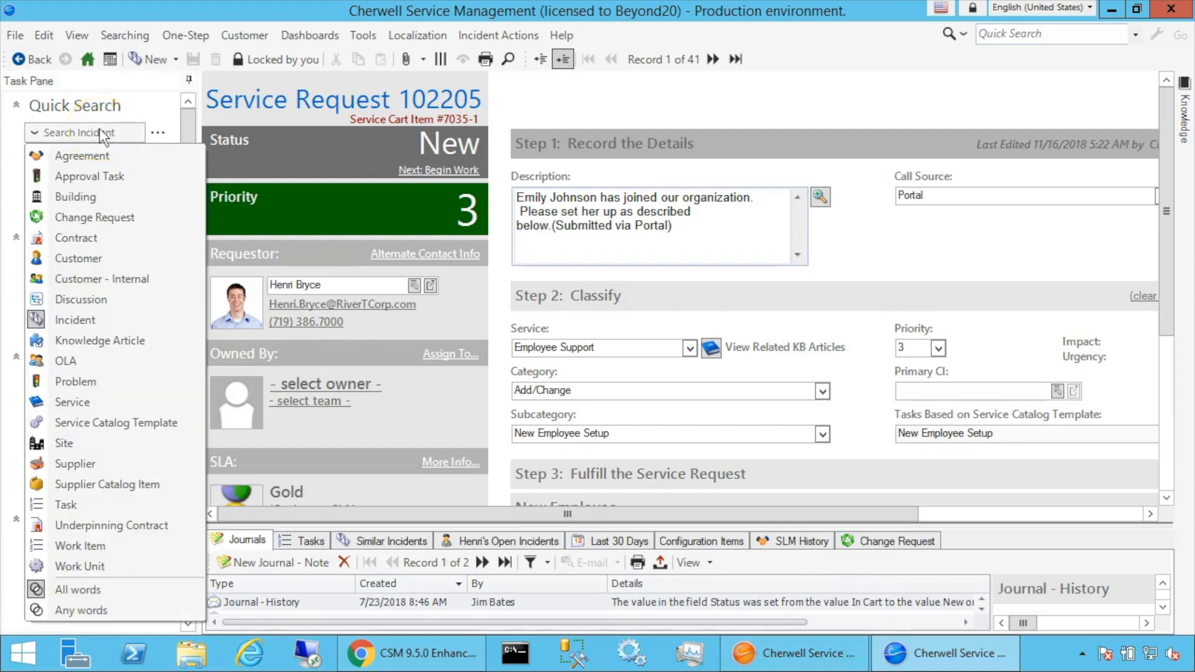
mouse_move(111, 449)
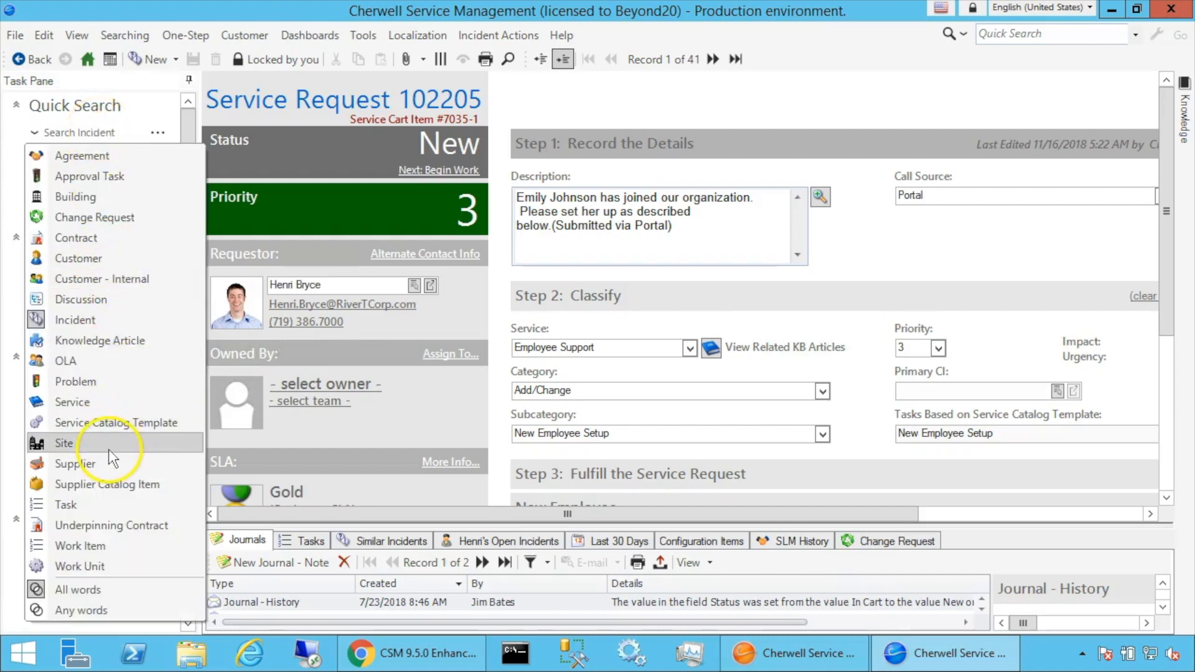
Change the Quick Search target from Incident to Site, listing the three active sites
left_click(63, 443)
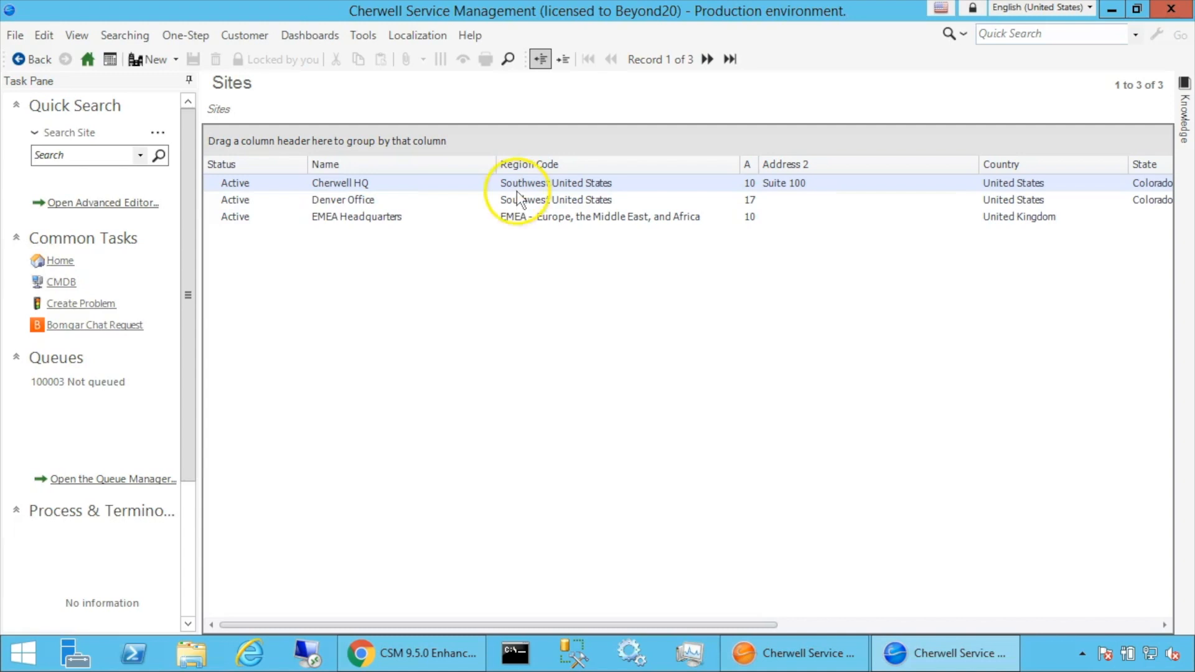
double_click(340, 183)
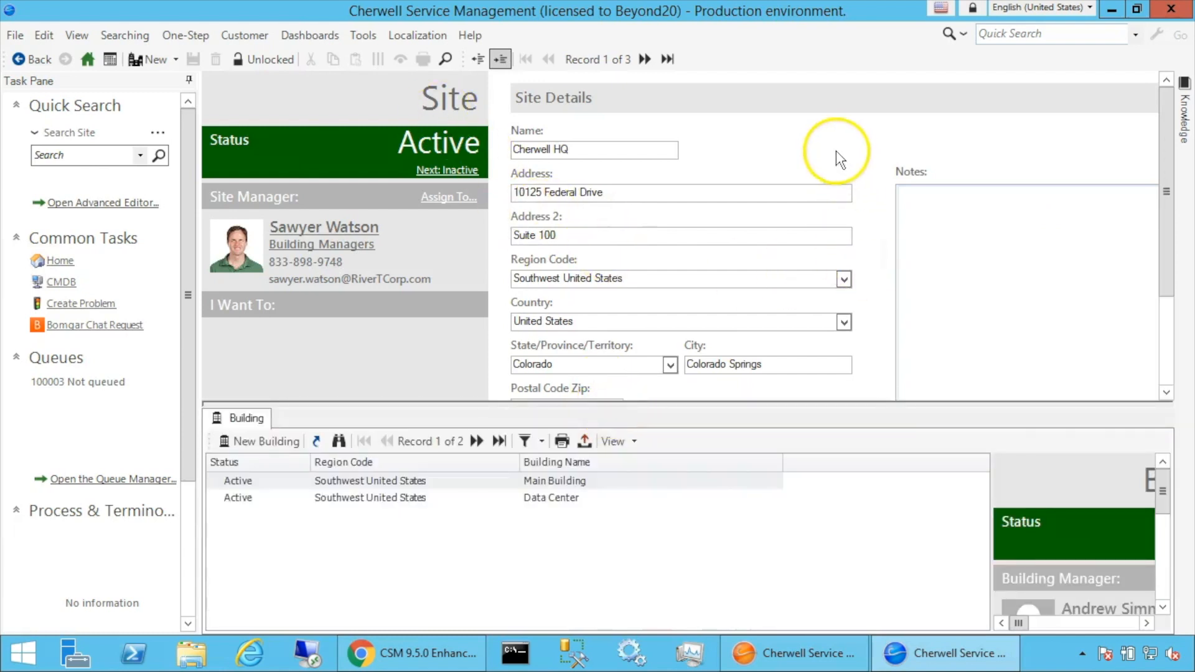
mouse_move(826, 147)
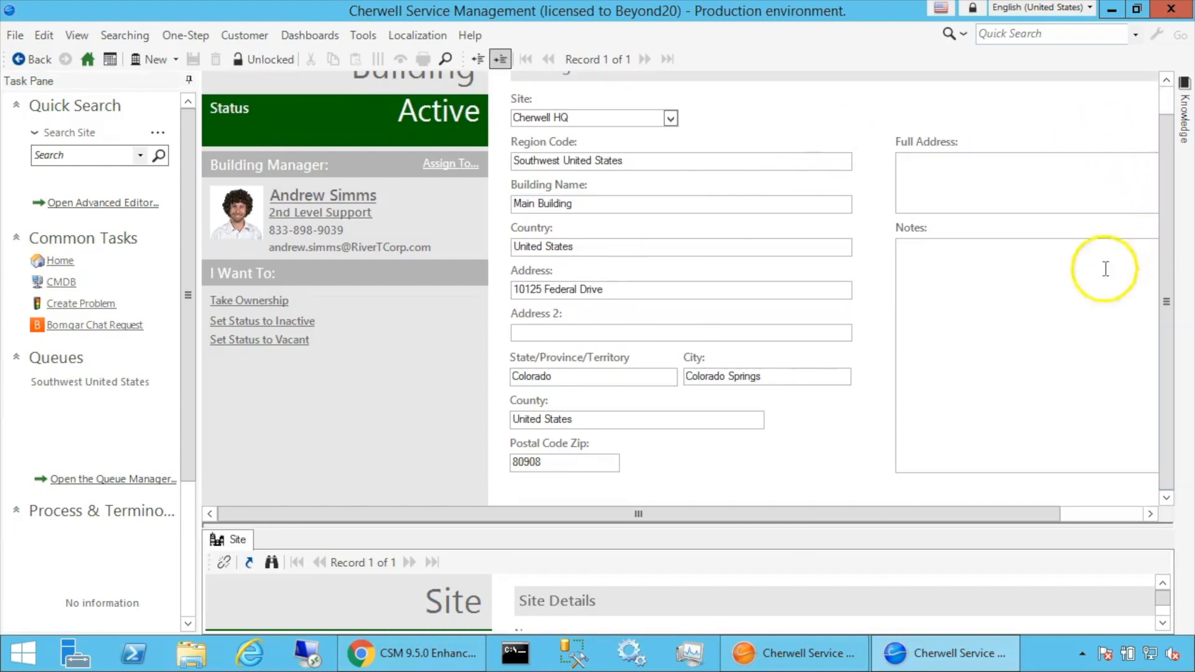
scroll("up", 3)
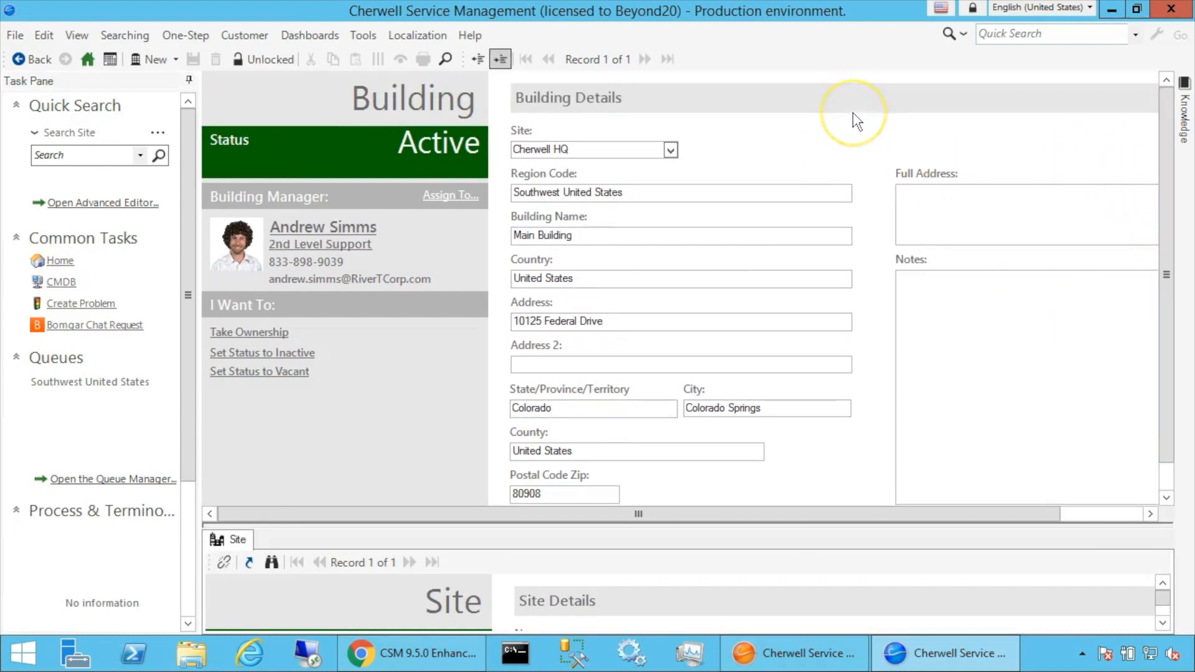
mouse_move(855, 121)
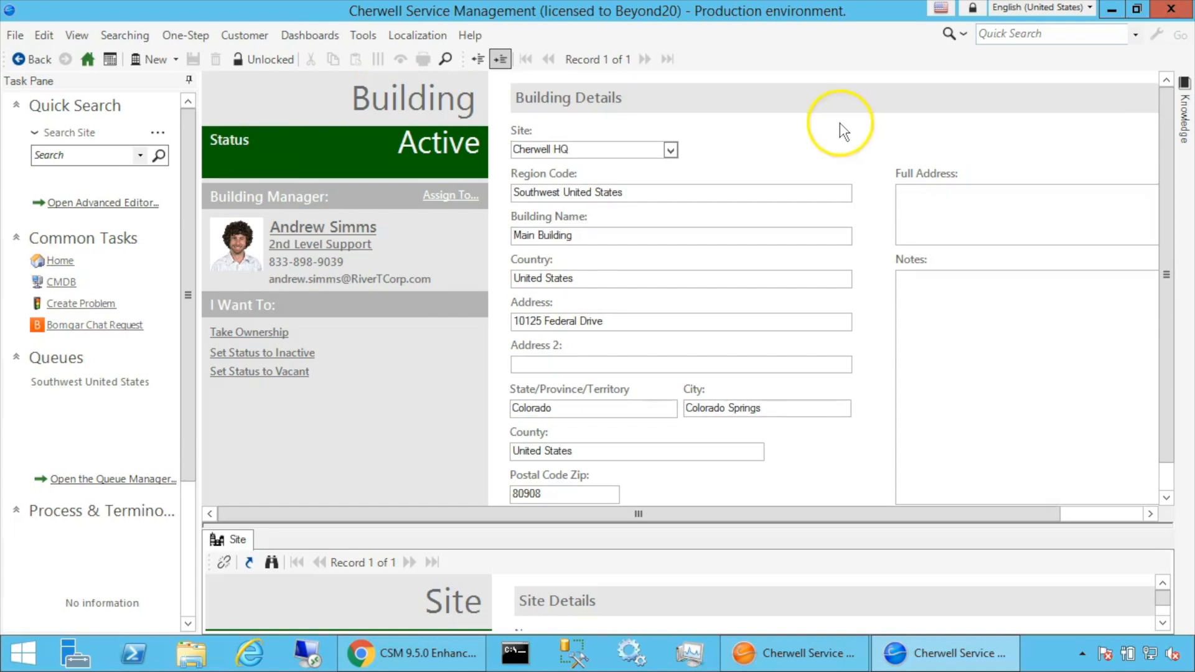
mouse_move(843, 130)
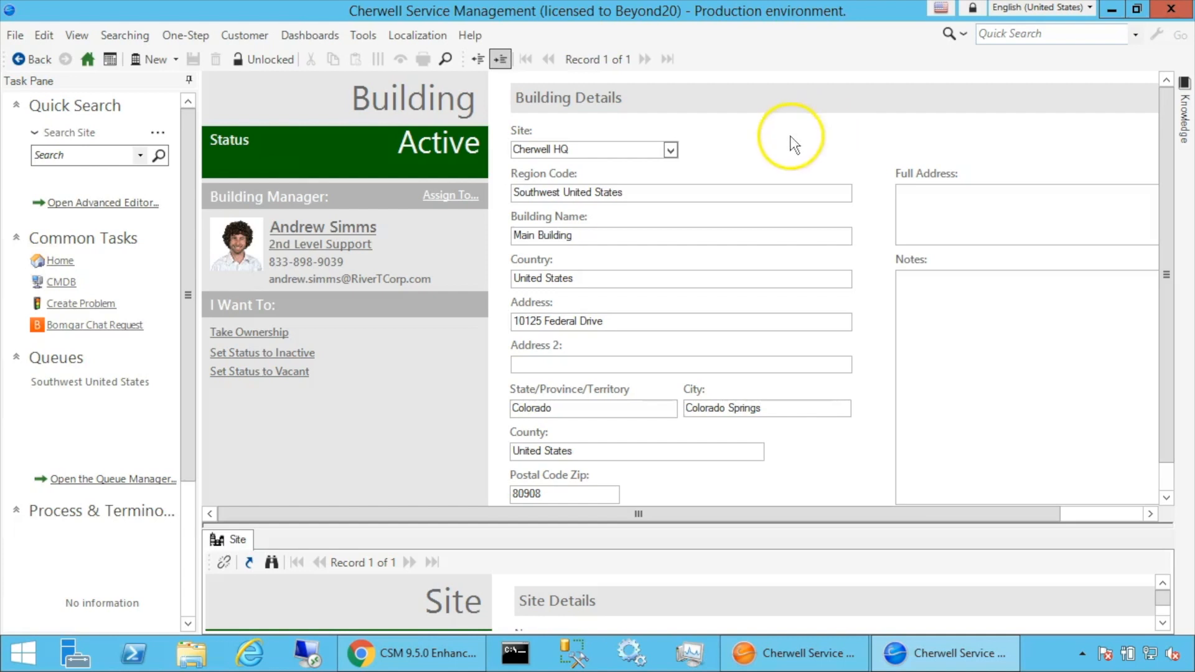
mouse_move(772, 144)
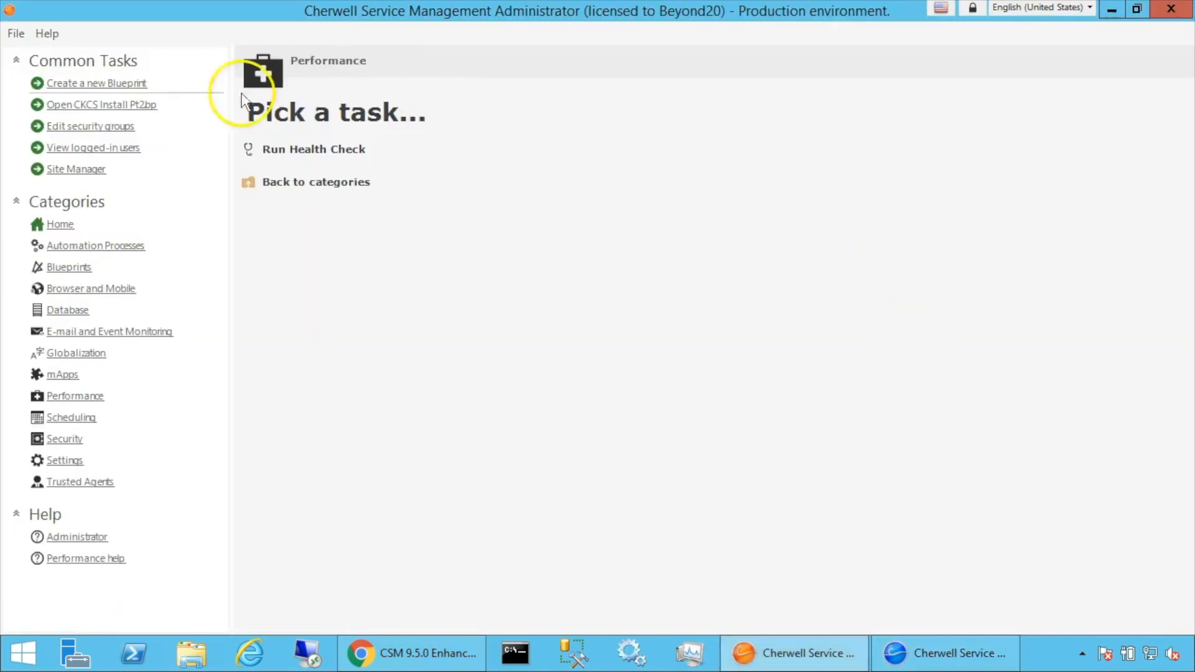
Create a new blueprint and browse the Managers menu with Incident selected
left_click(97, 83)
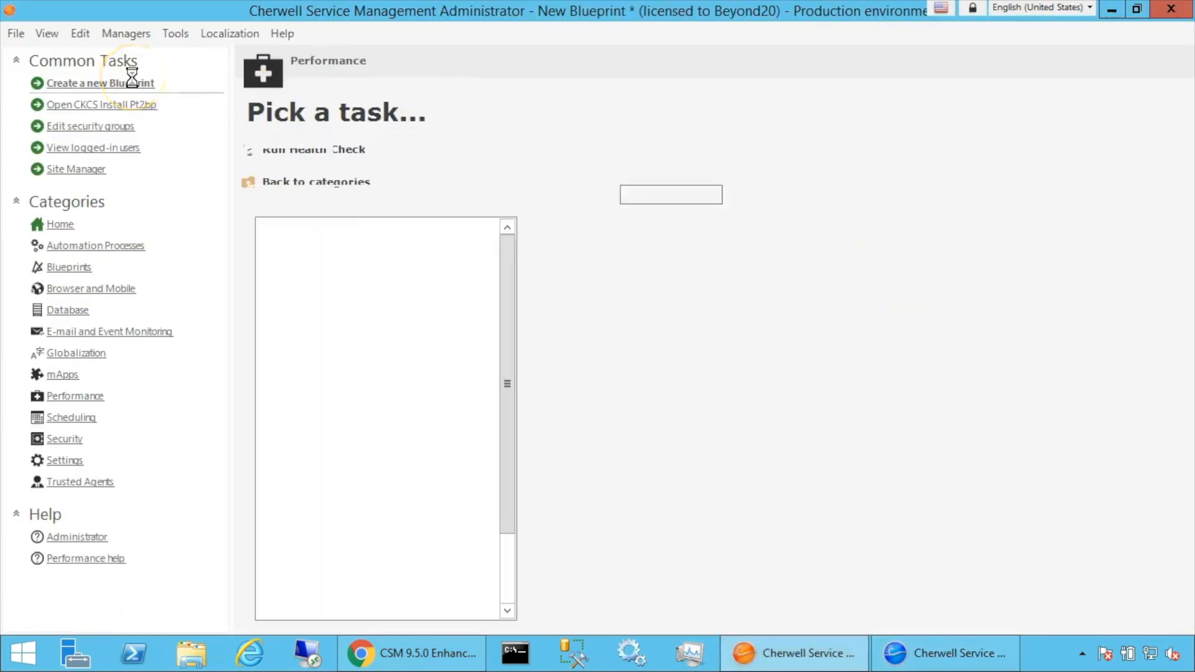
left_click(101, 83)
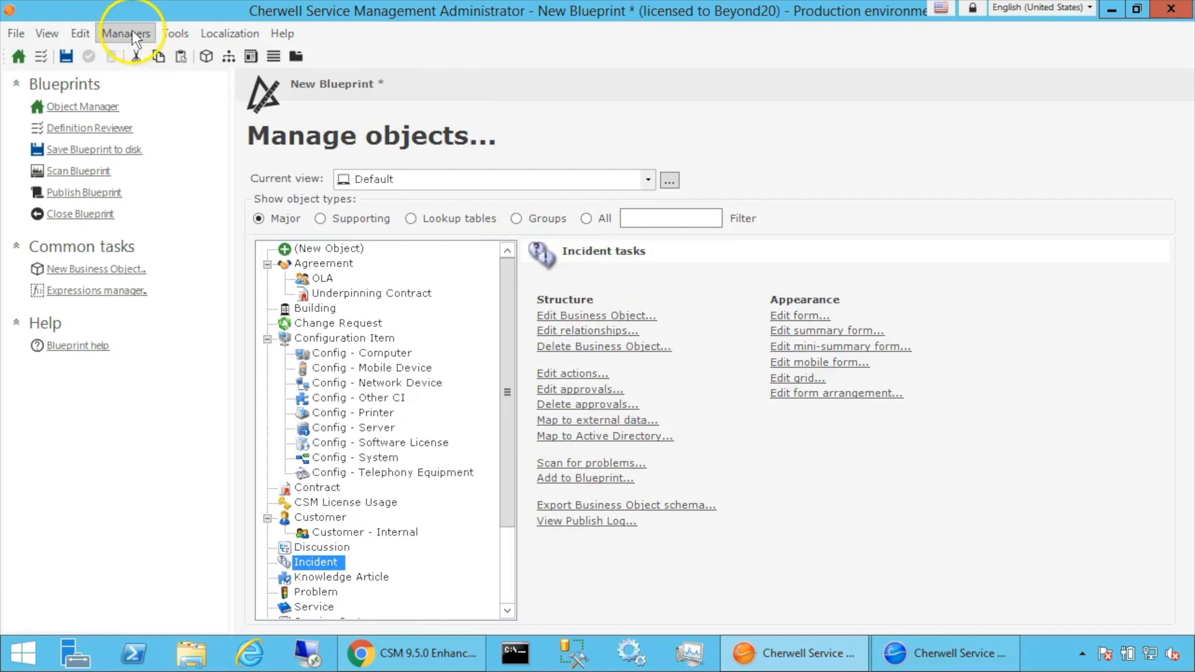
left_click(125, 32)
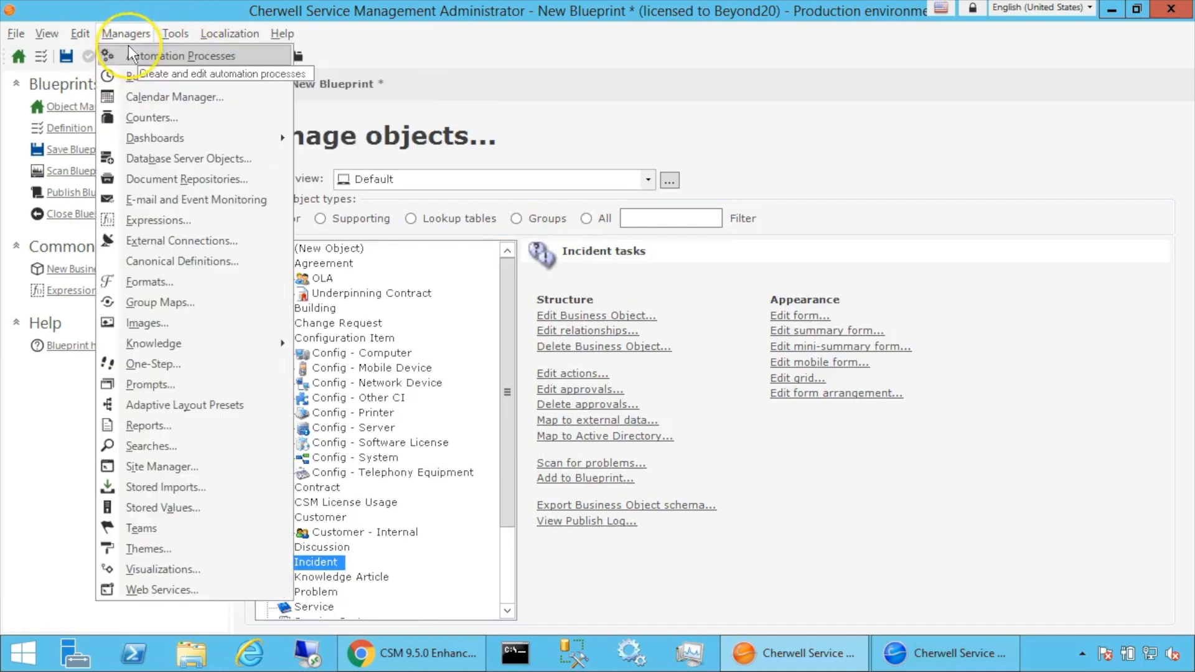
mouse_move(156, 86)
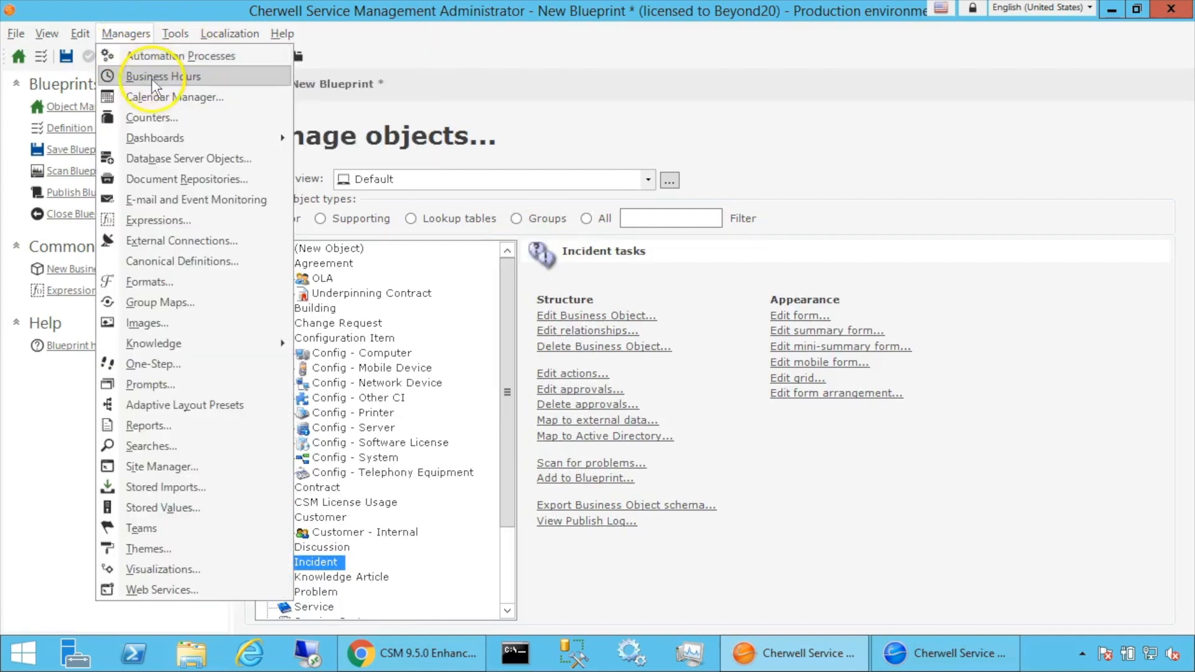
mouse_move(172, 79)
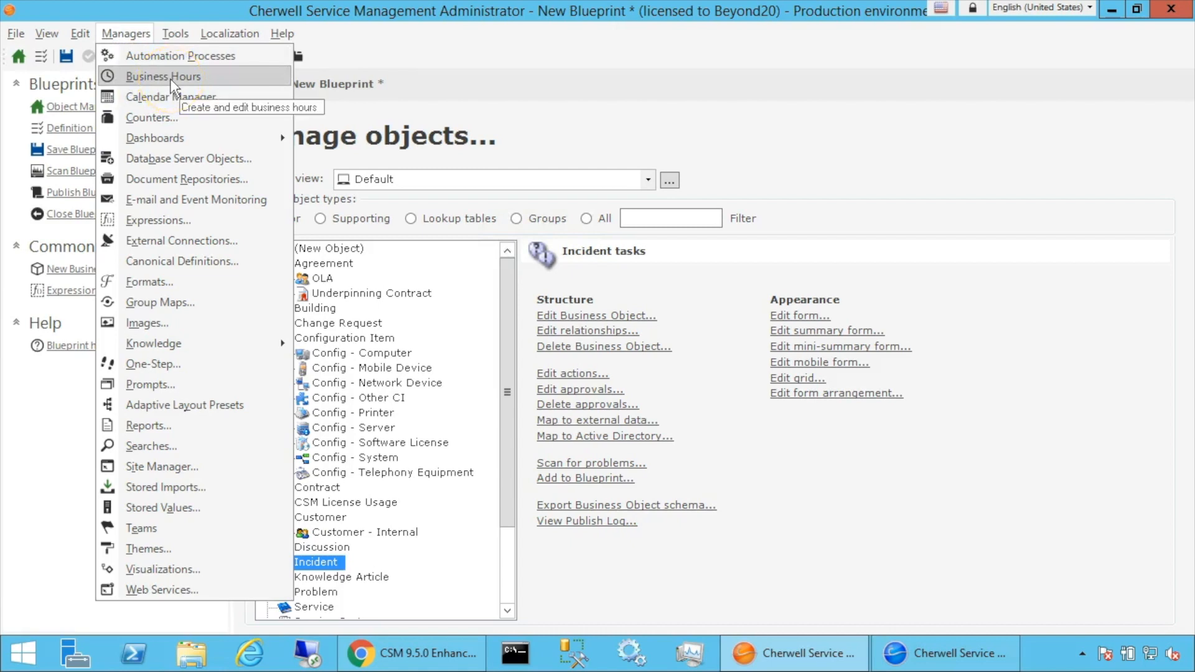
mouse_move(188, 199)
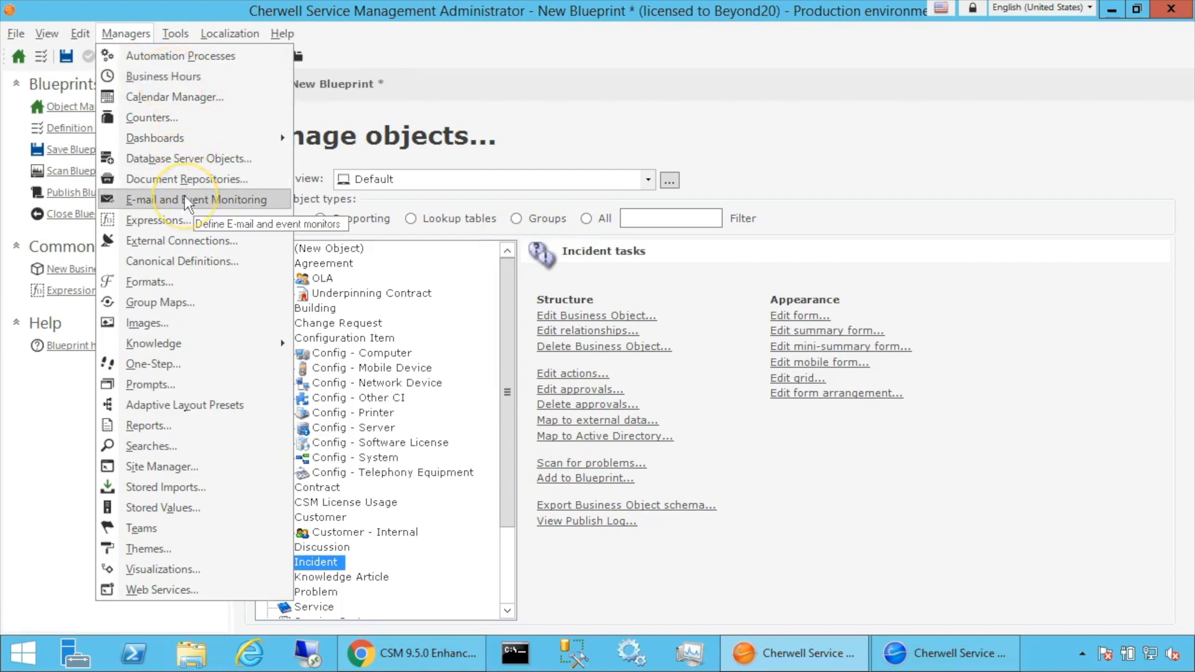
mouse_move(148, 426)
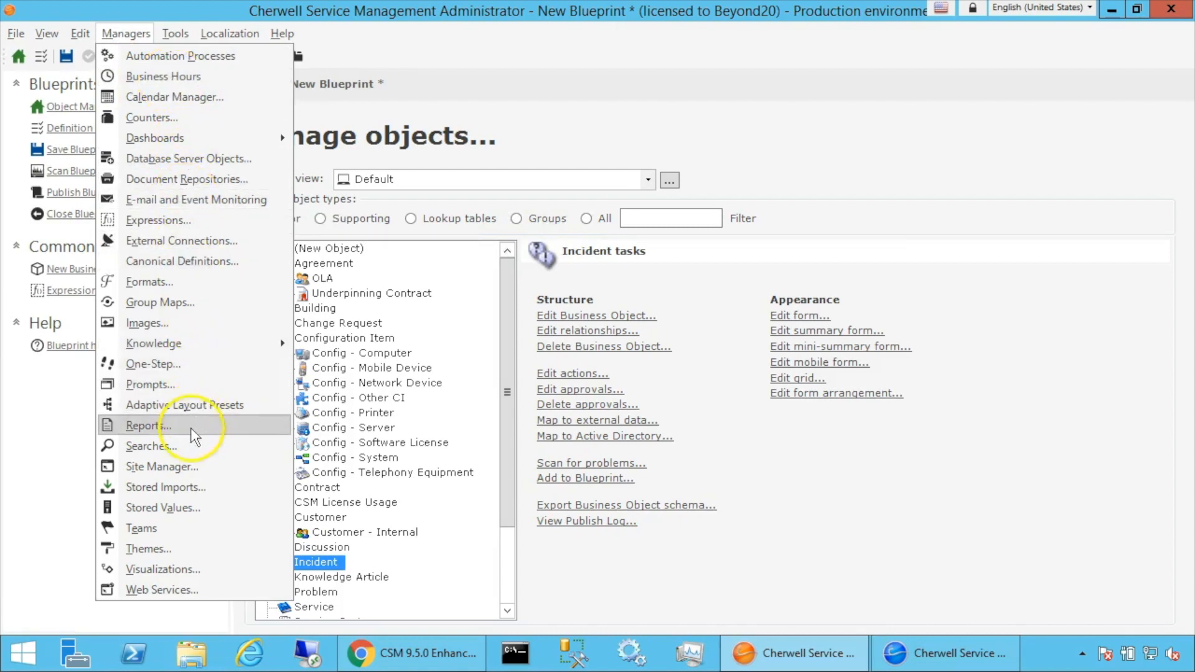
mouse_move(225, 507)
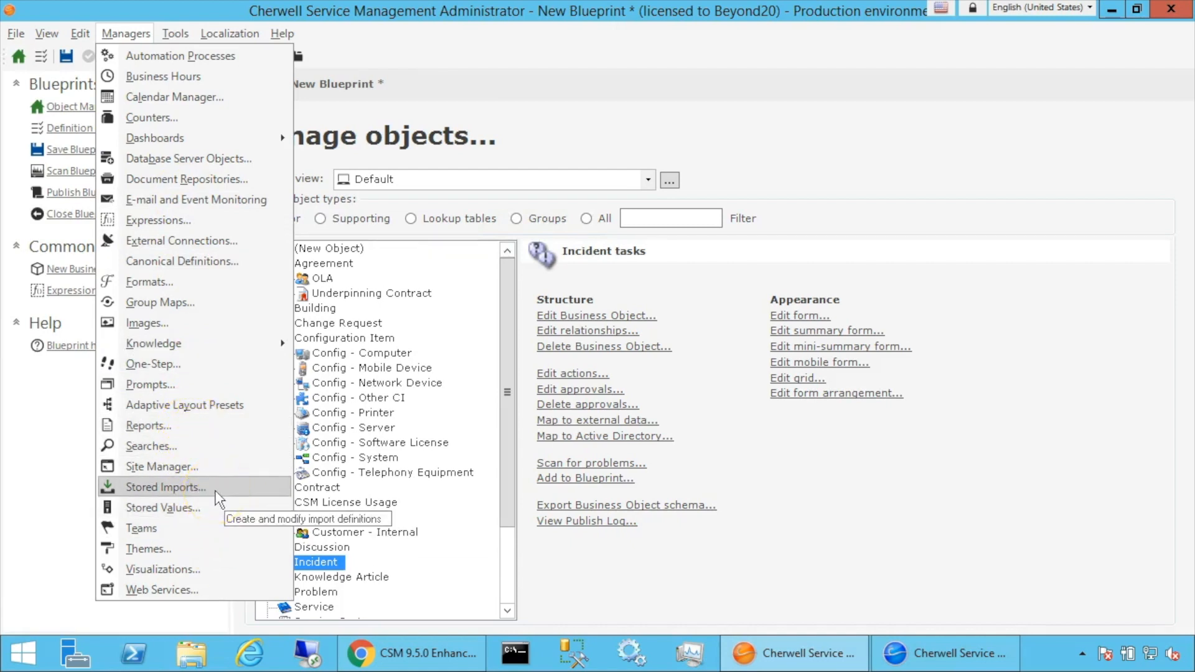
mouse_move(221, 416)
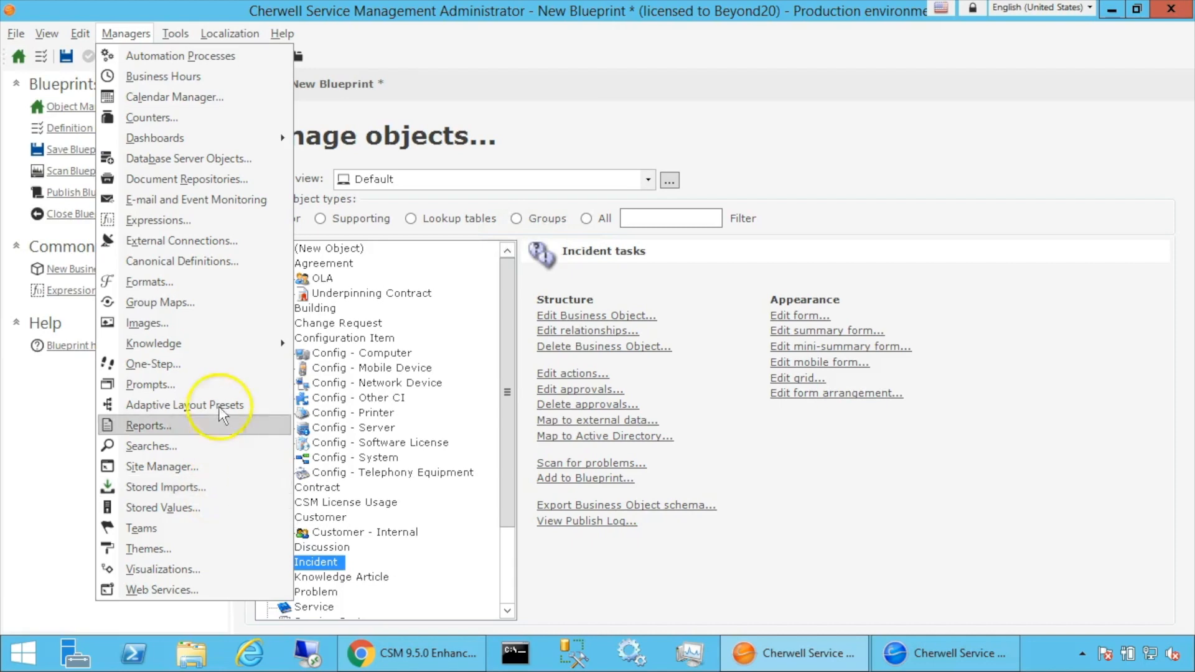
mouse_move(197, 370)
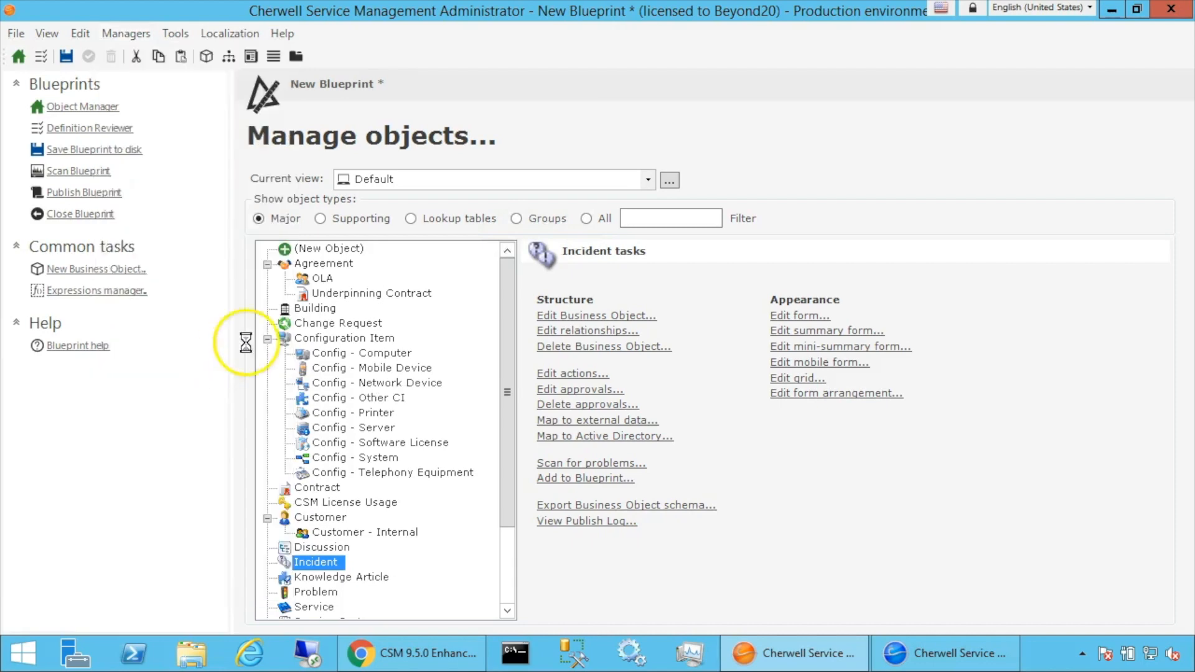
From the One-Step Action Manager, create a new Incident One-Step named 'test'
left_click(572, 372)
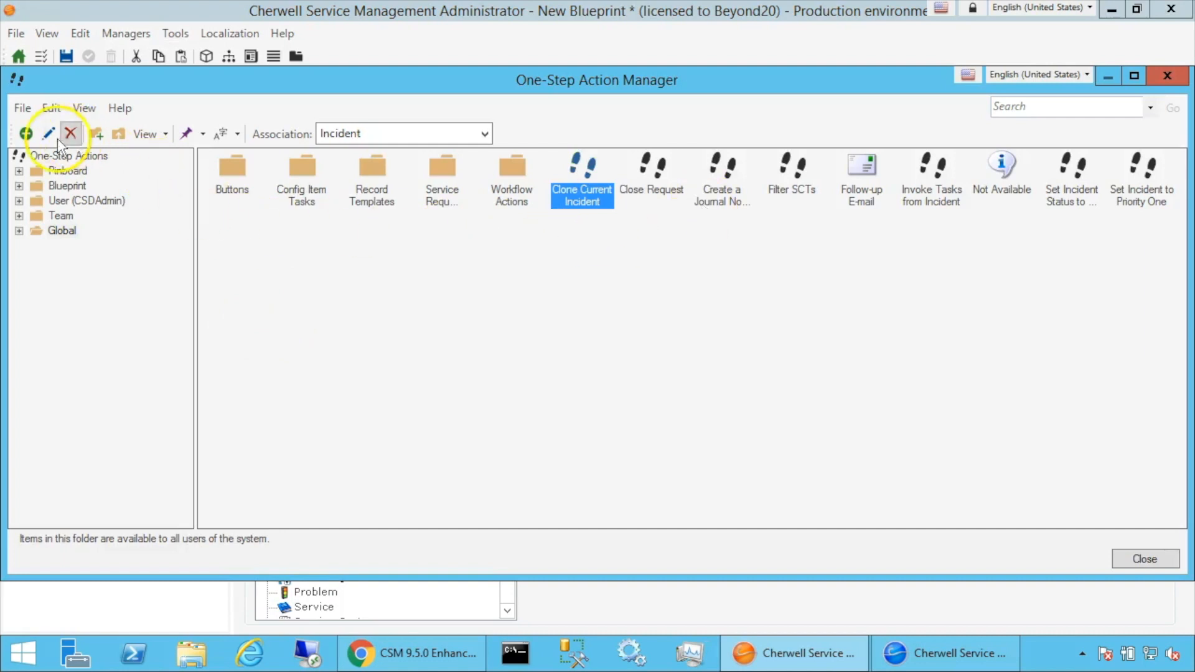
left_click(26, 133)
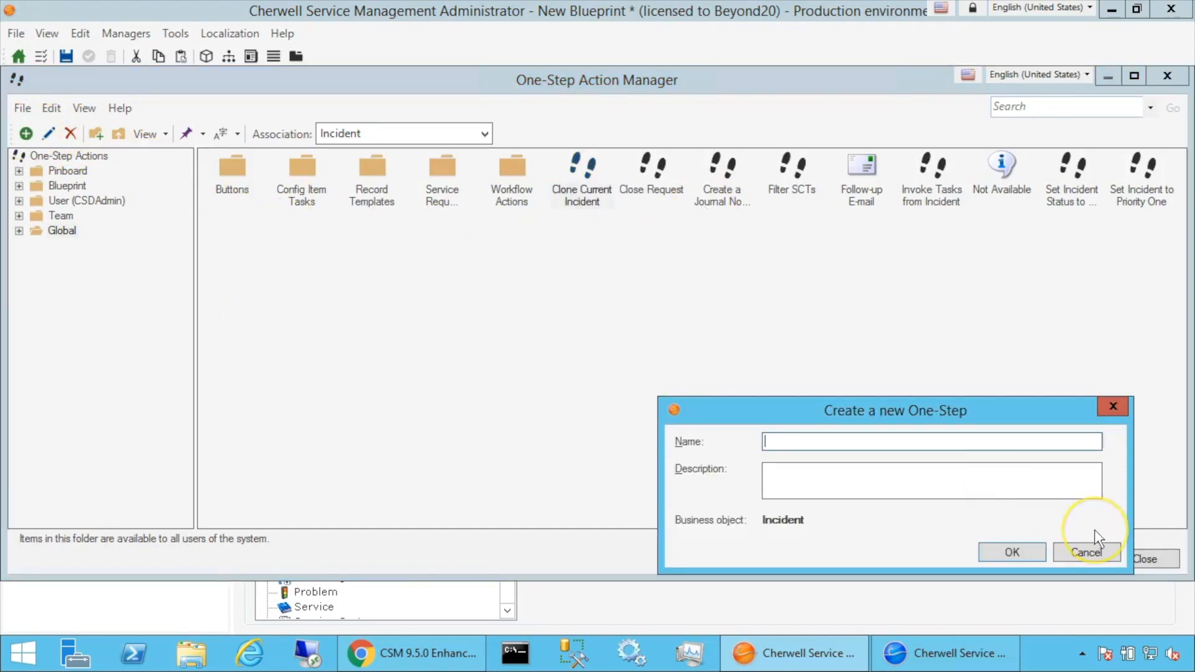
left_click(1085, 551)
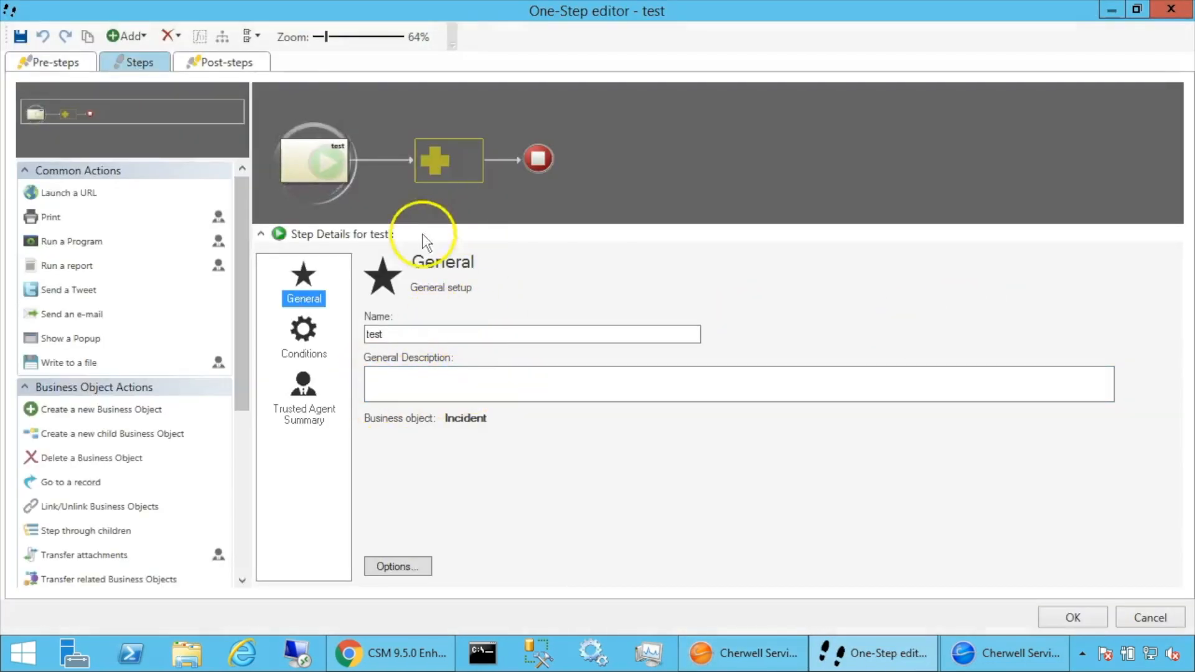
mouse_move(105, 213)
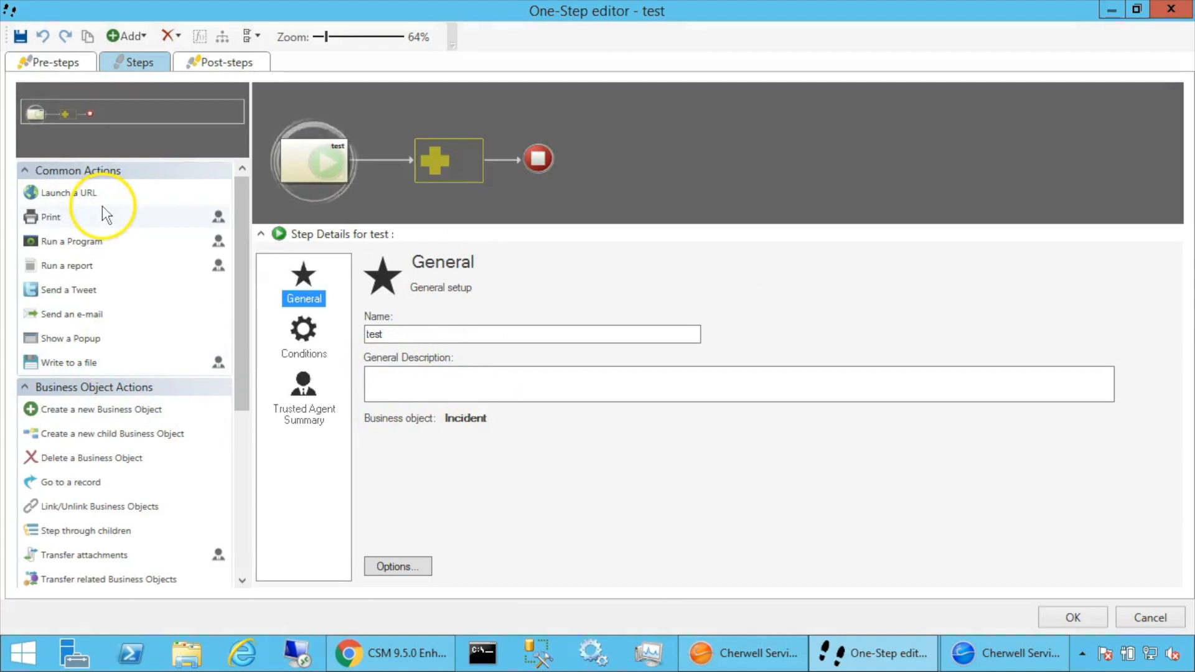
mouse_move(115, 229)
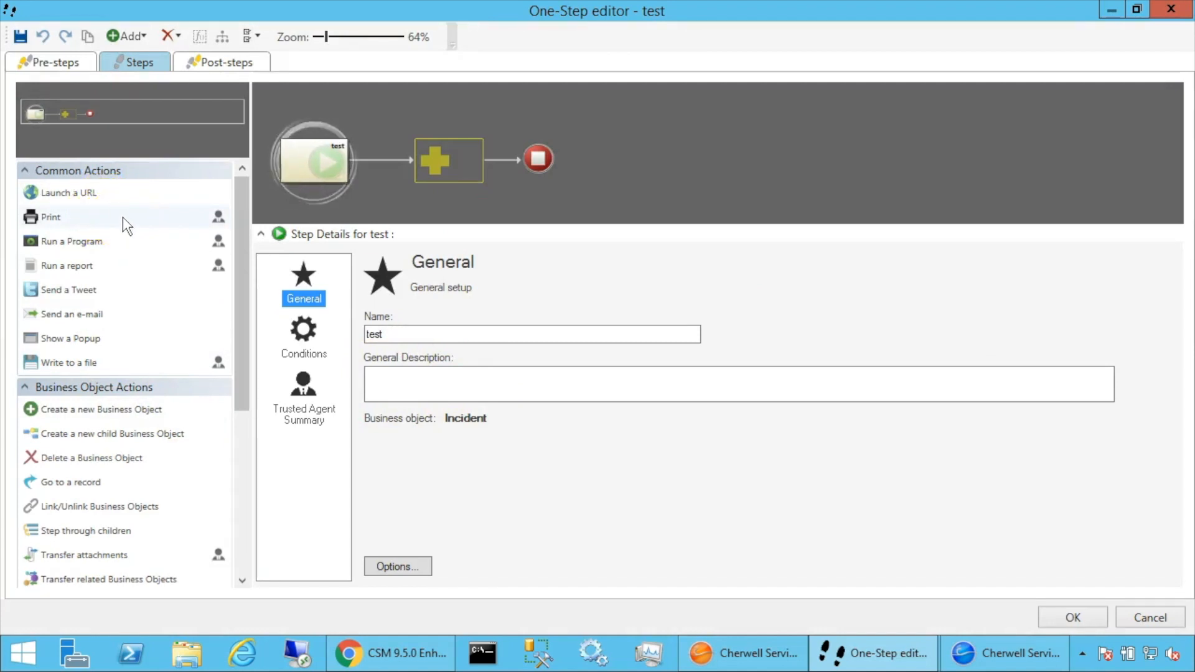
mouse_move(130, 241)
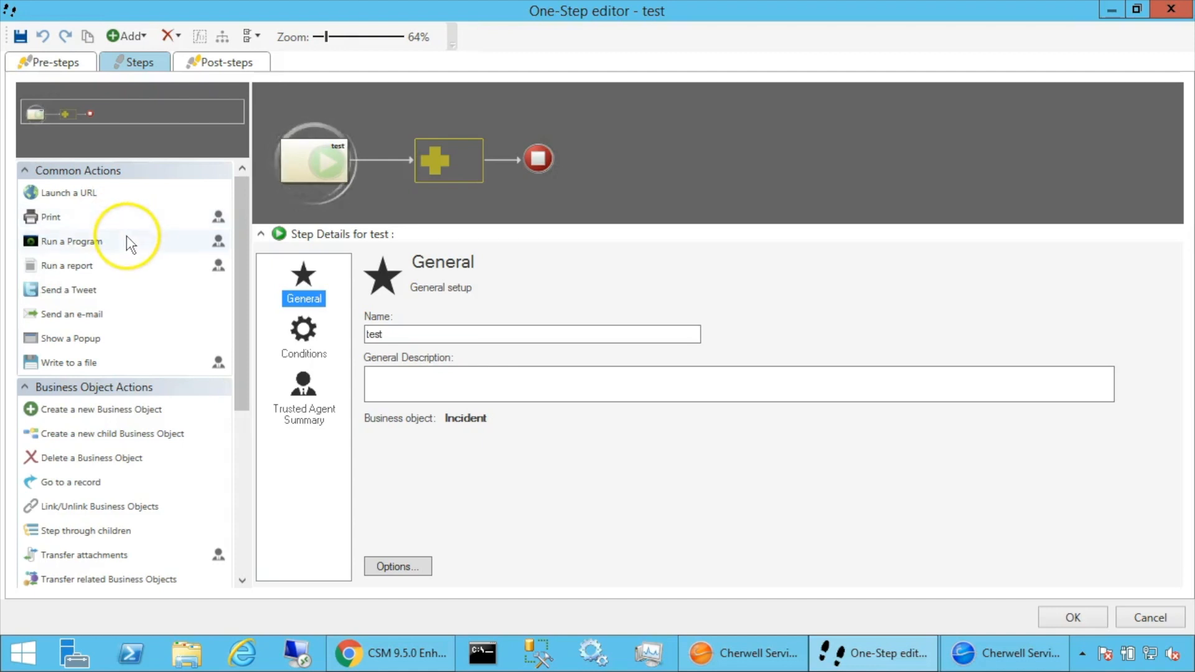
mouse_move(278, 388)
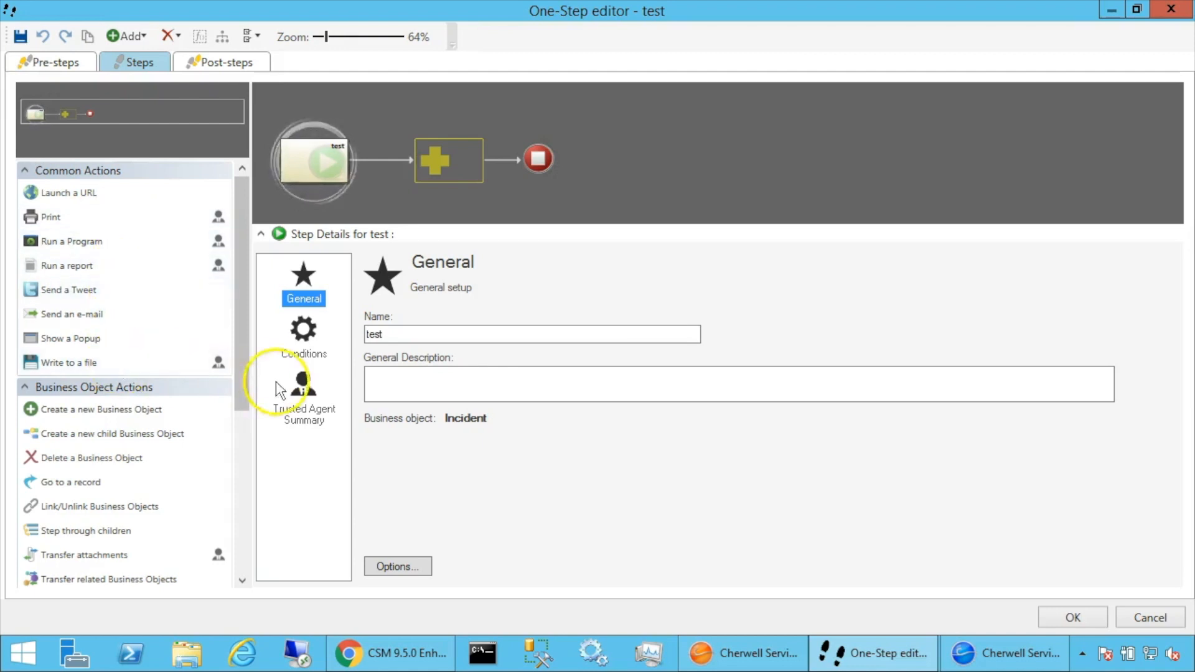
Add a Call a web service step and enable Use Trusted Agents for it
scroll("down", 3)
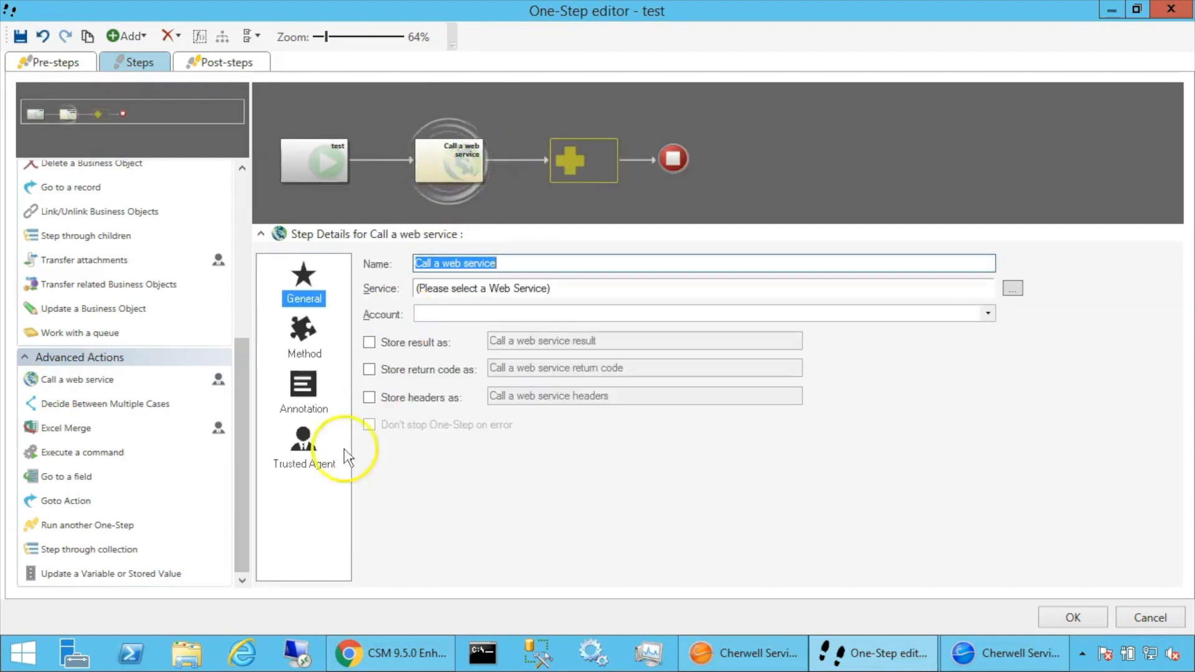
left_click(302, 446)
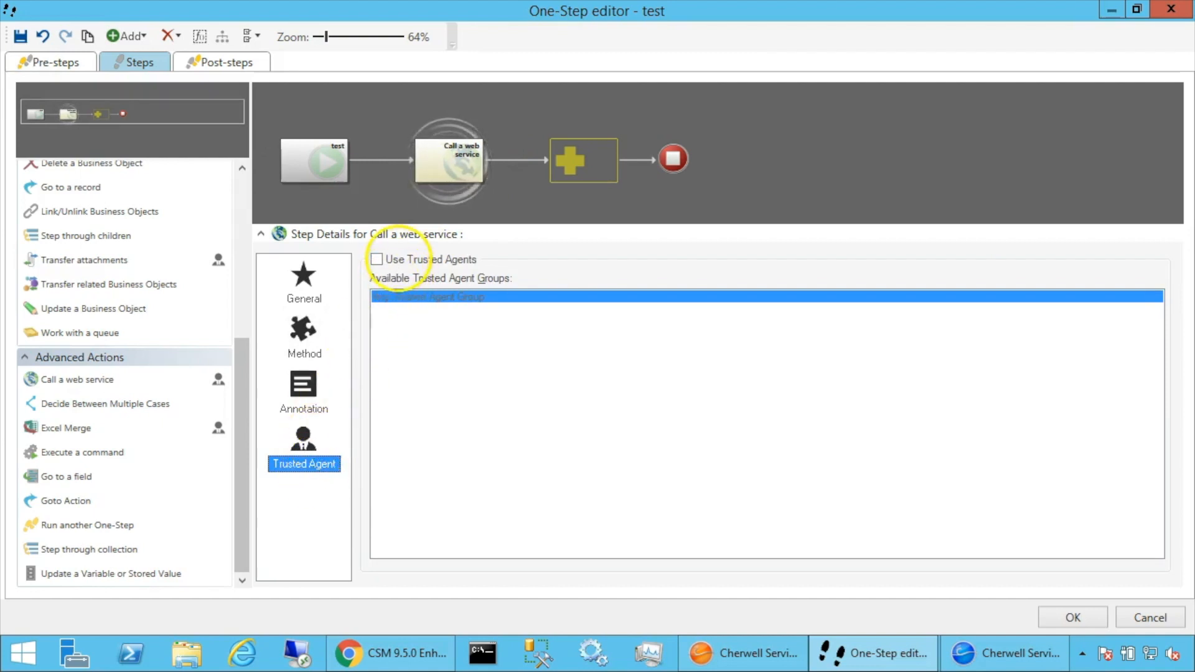
left_click(375, 259)
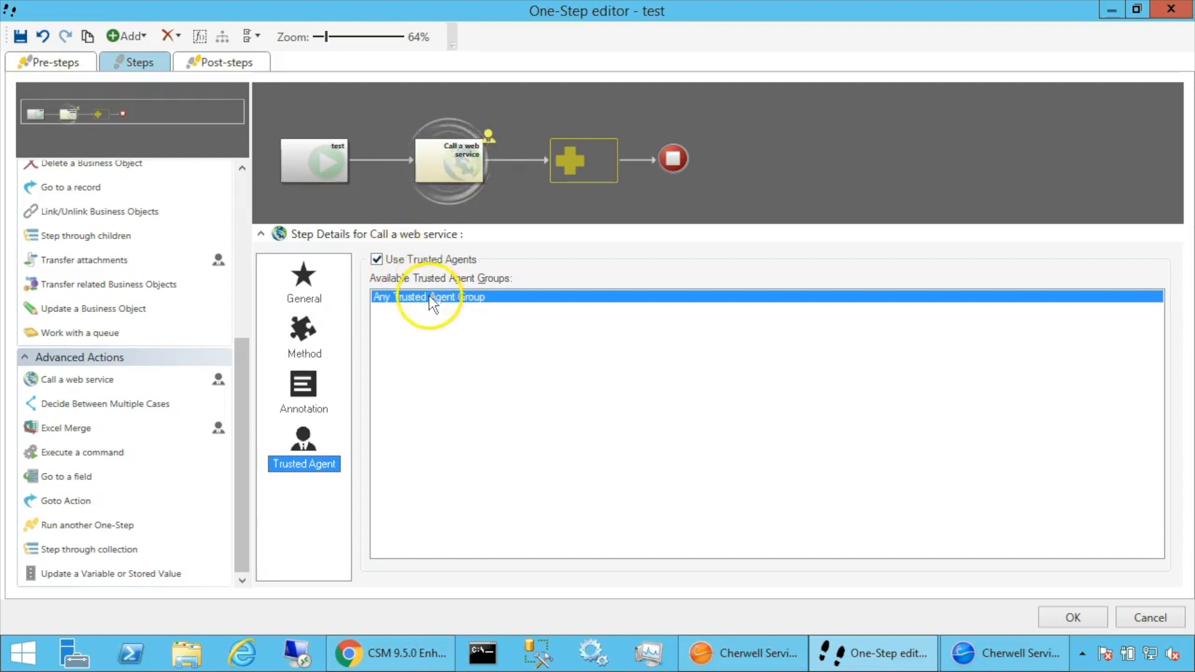
mouse_move(390, 301)
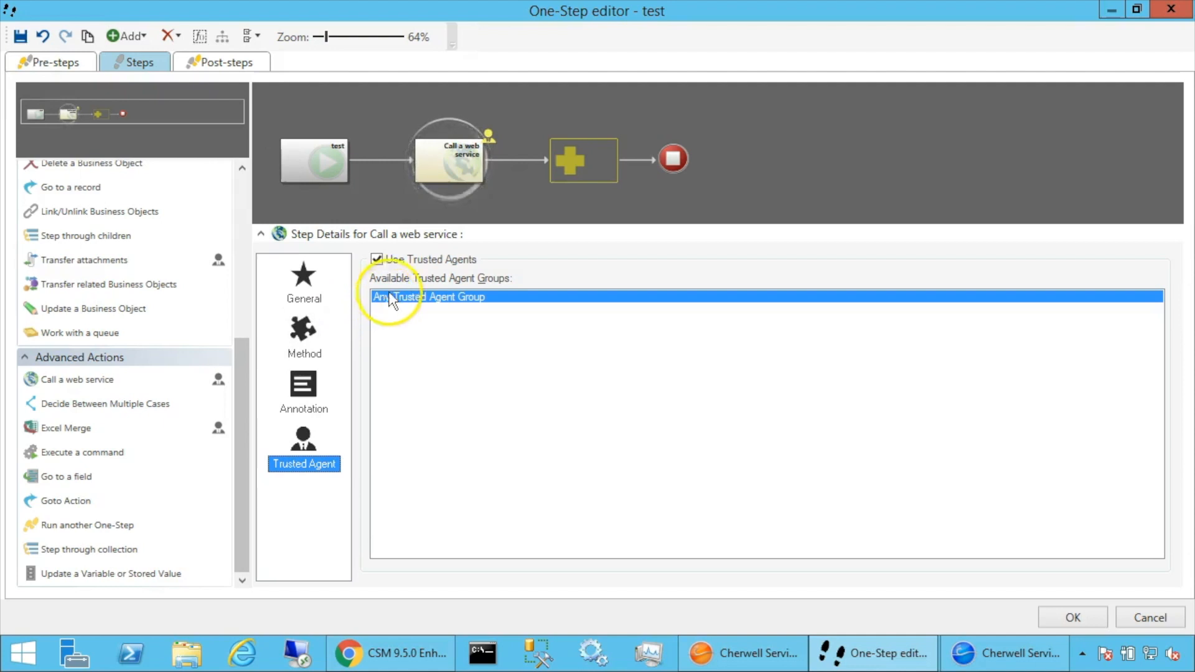
left_click(303, 280)
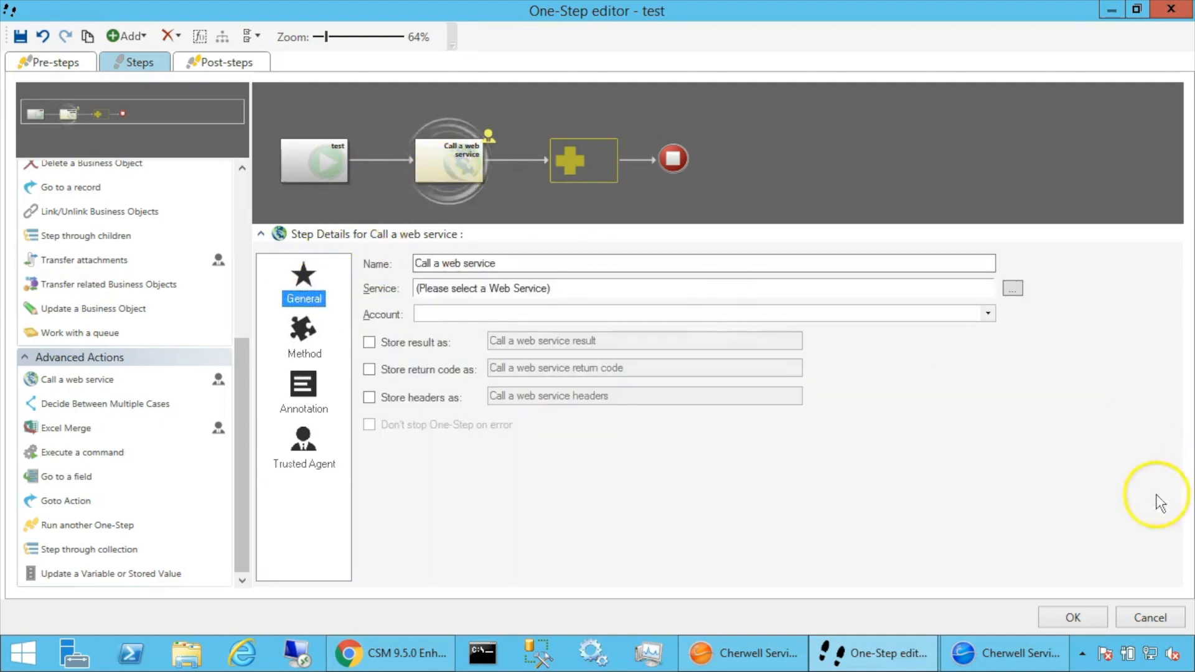